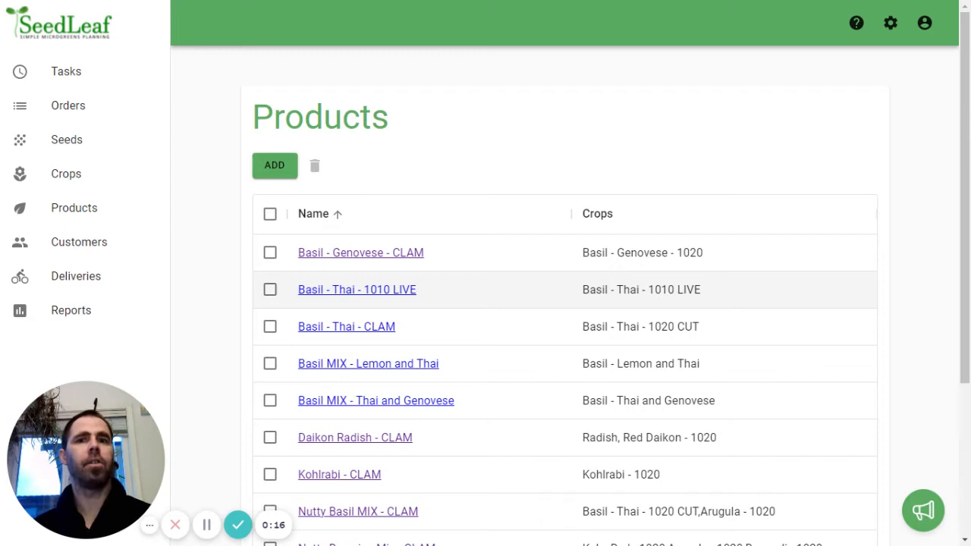
{"action": "mouse_move", "coordinate": [941, 201]}
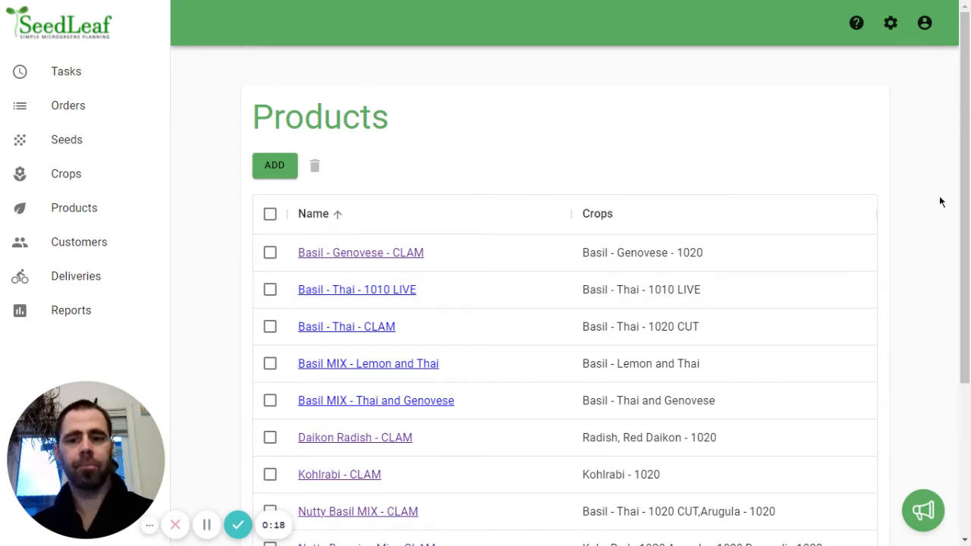
Step: Review the existing Kohlrabi - CLAM product's details for reference
{"action": "scroll", "scroll_direction": "down", "scroll_amount": 3}
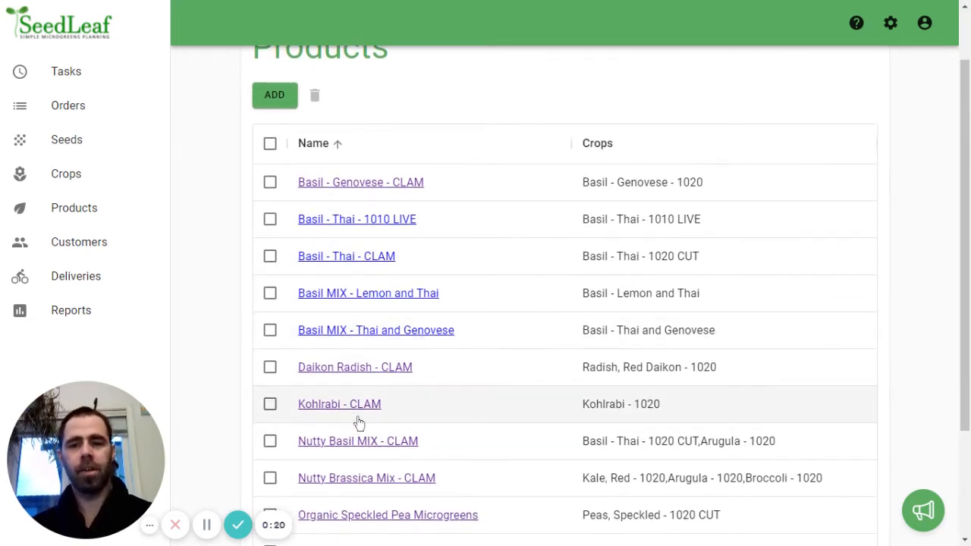
{"action": "left_click", "coordinate": [340, 404]}
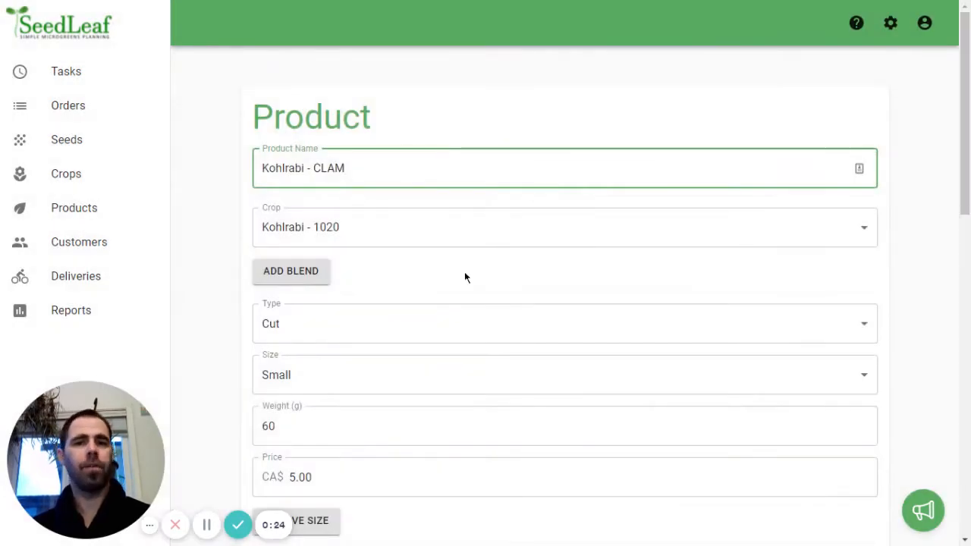
{"action": "scroll", "scroll_direction": "down", "scroll_amount": 3}
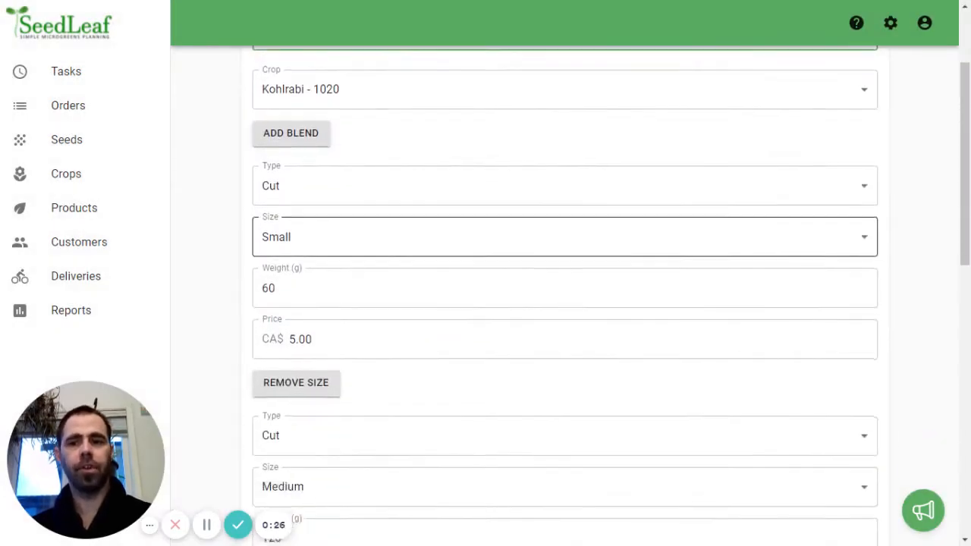
{"action": "scroll", "scroll_direction": "down", "scroll_amount": 3}
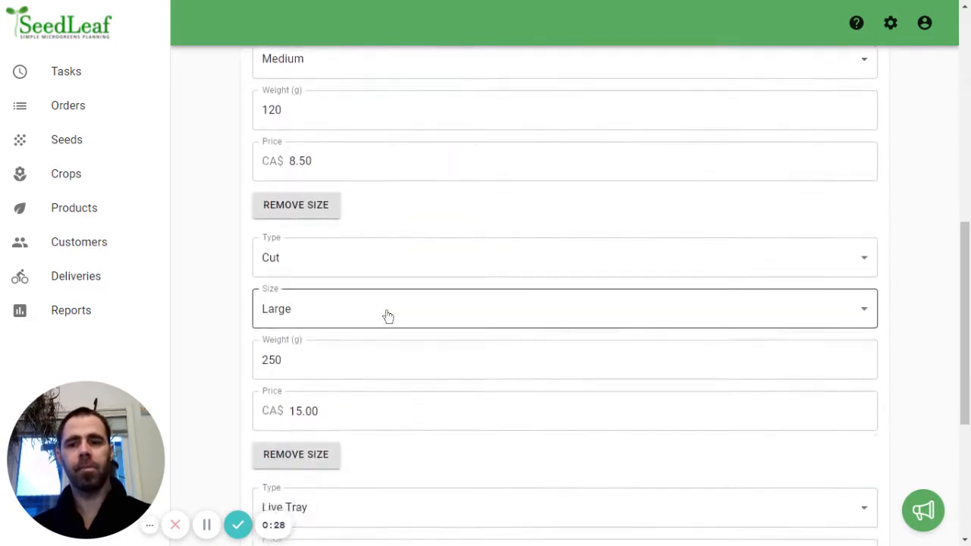
{"action": "scroll", "scroll_direction": "down", "scroll_amount": 3}
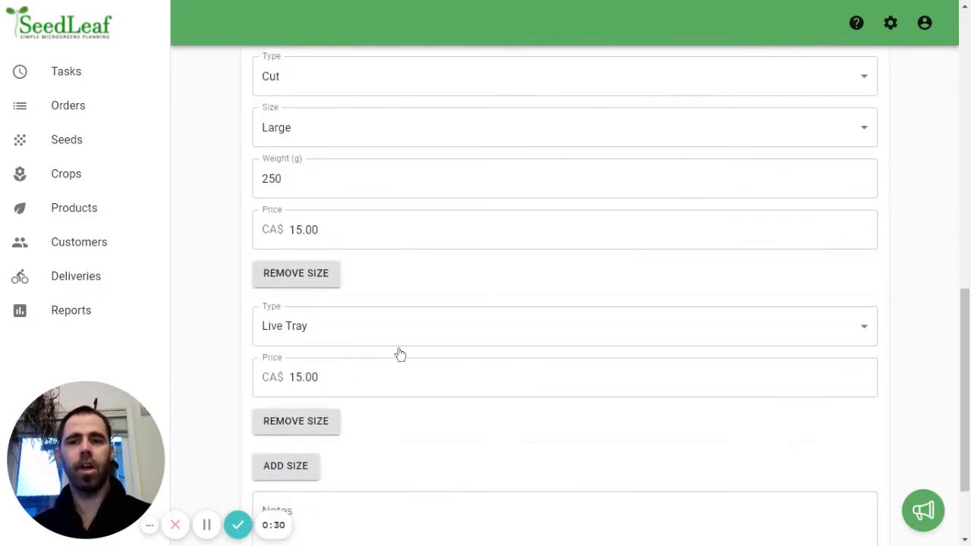
{"action": "scroll", "scroll_direction": "up", "scroll_amount": 3}
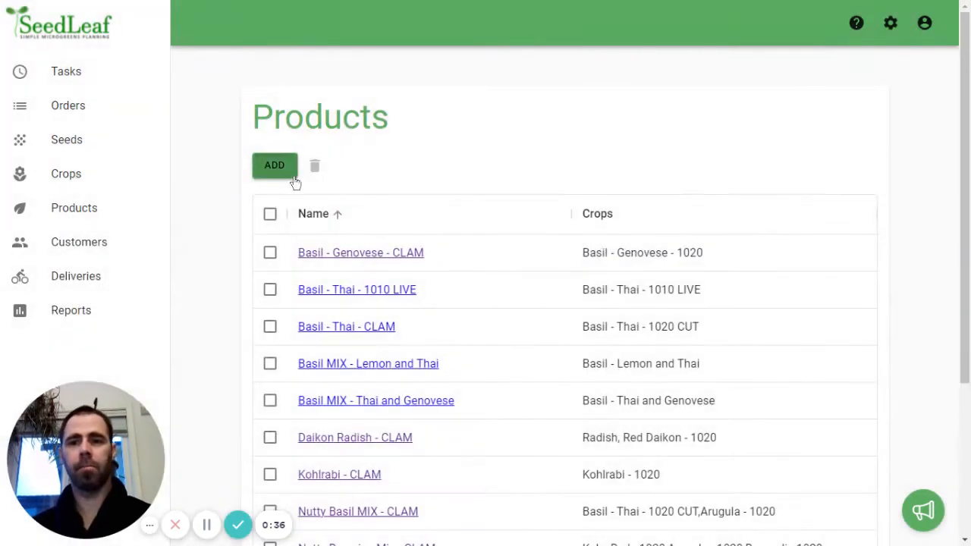
Step: Create Kohlrabi - CLAM - EXTRA LARGE from Kohlrabi - 1020: Cut, Large, 1000 g, price 40
{"action": "left_click", "coordinate": [274, 165]}
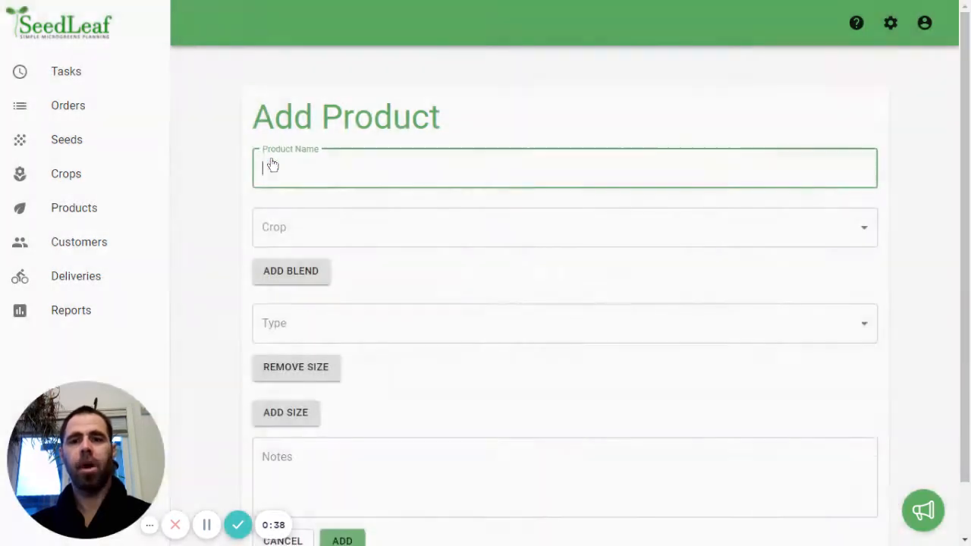
{"action": "type", "text": "KOhlrabi - CLAM - EXTRA LARGE"}
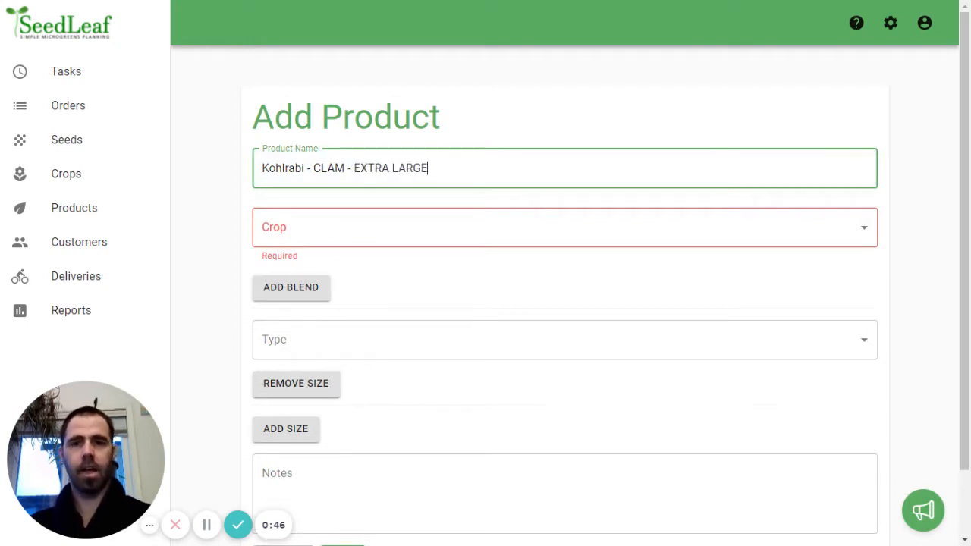
{"action": "left_click", "coordinate": [565, 227]}
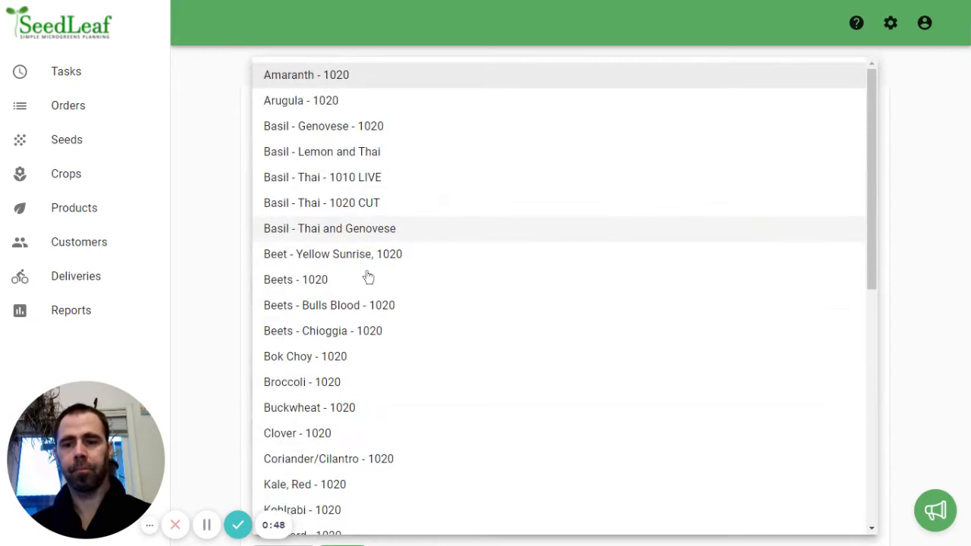
{"action": "left_click", "coordinate": [302, 510]}
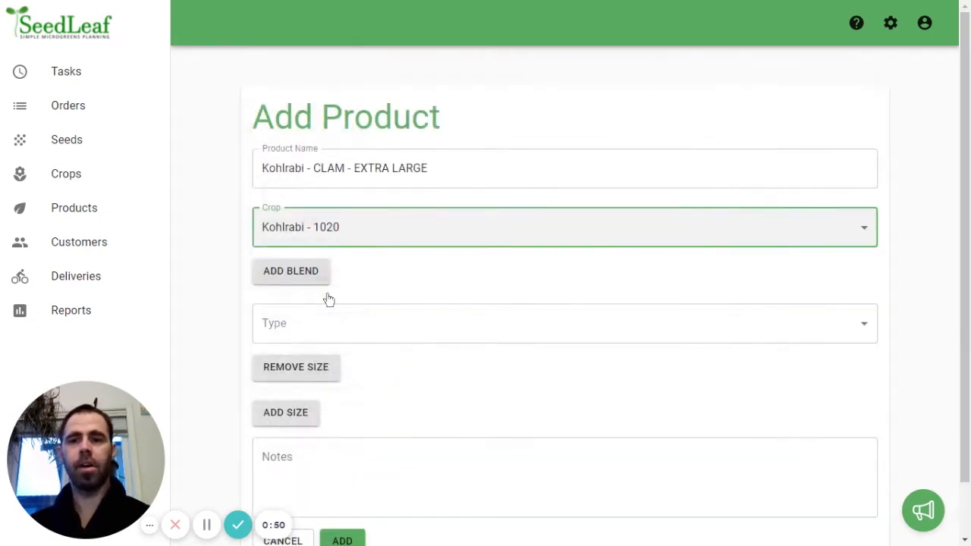
{"action": "left_click", "coordinate": [564, 322]}
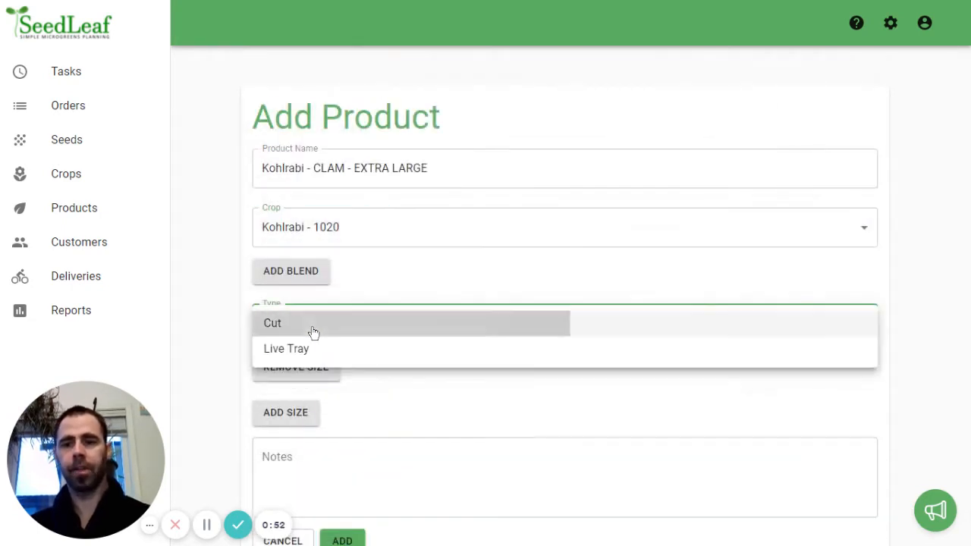
{"action": "left_click", "coordinate": [273, 322]}
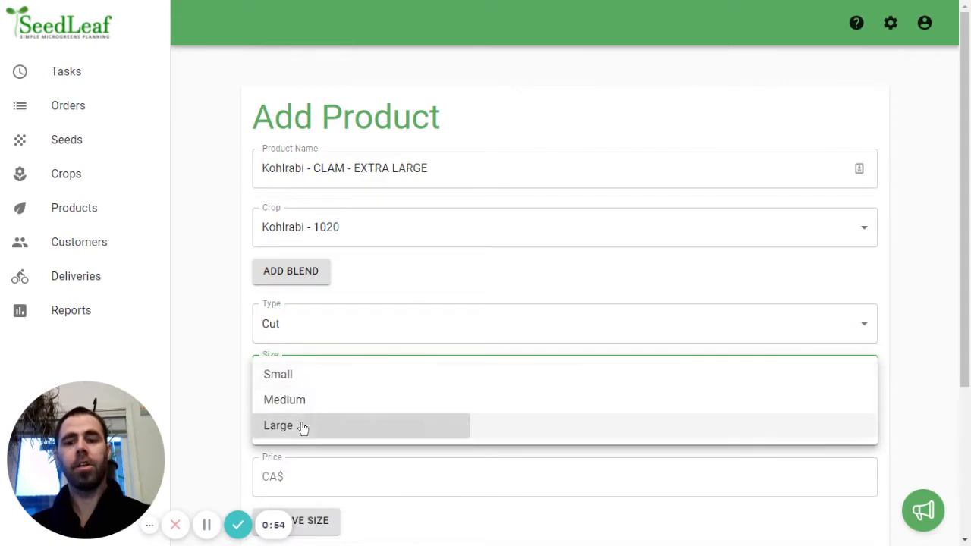
{"action": "left_click", "coordinate": [277, 425]}
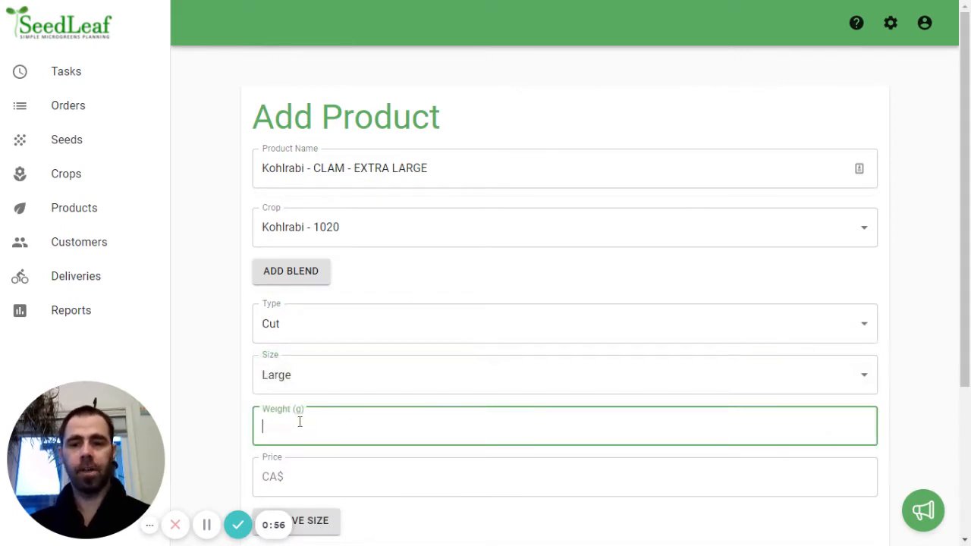
{"action": "type", "text": "1000"}
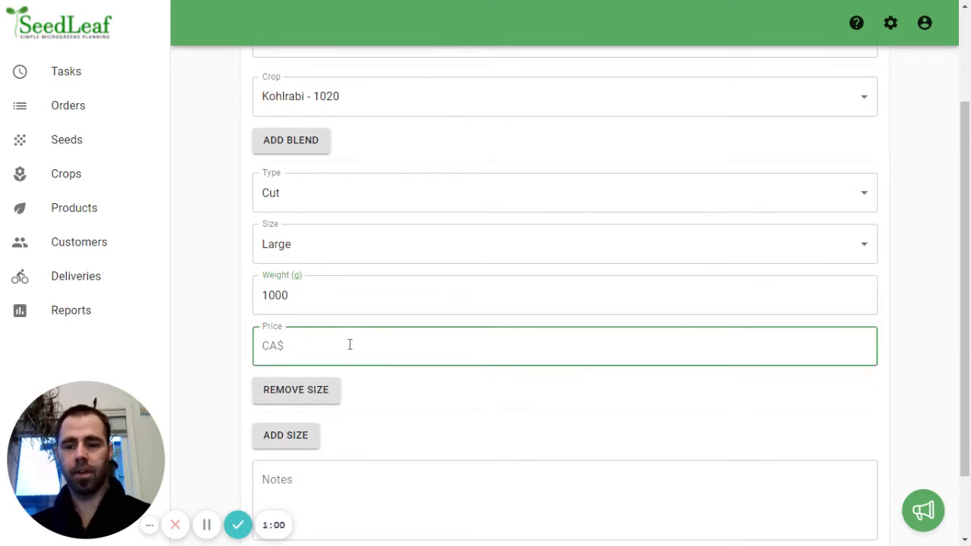
{"action": "type", "text": "40"}
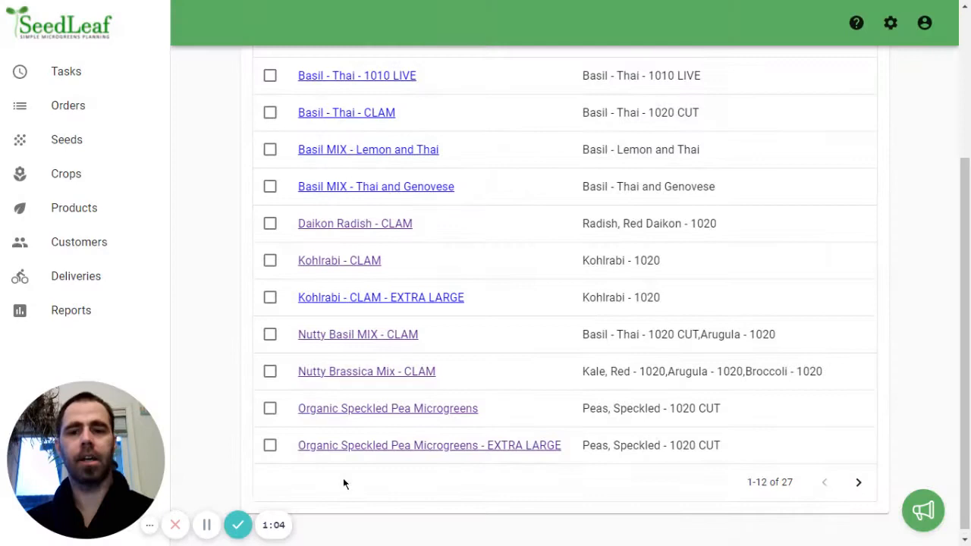
{"action": "mouse_move", "coordinate": [385, 288]}
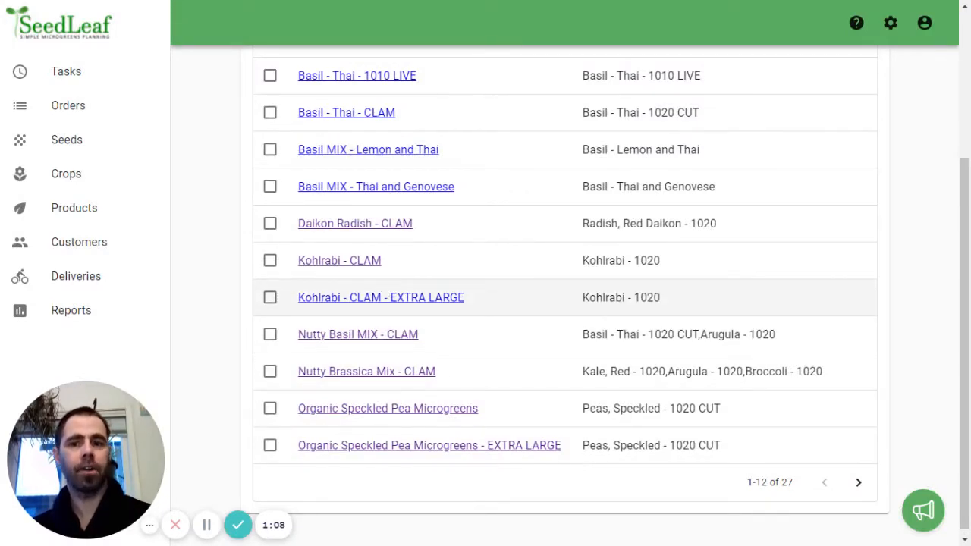
{"action": "mouse_move", "coordinate": [349, 261]}
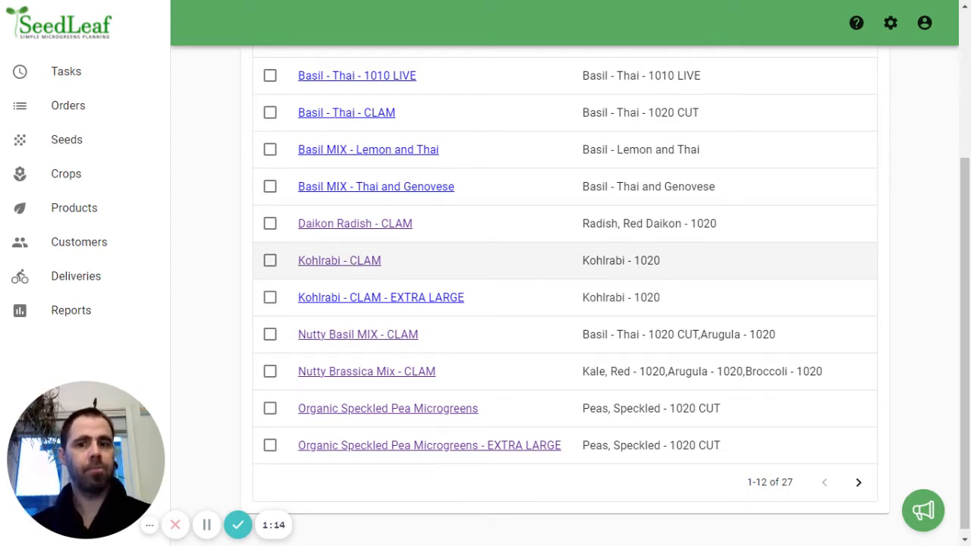
{"action": "mouse_move", "coordinate": [380, 303]}
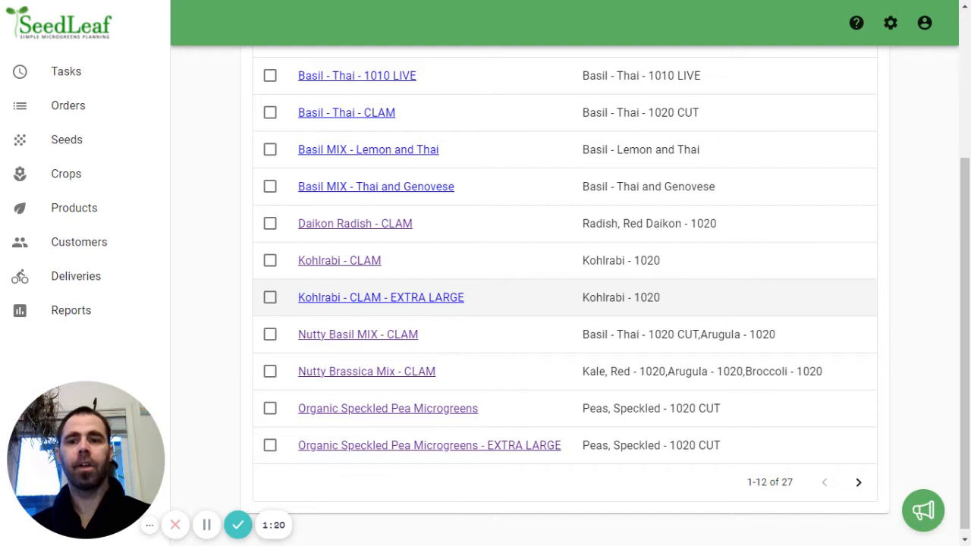
Step: Open the Rocky Mountain order from the orders list
{"action": "left_click", "coordinate": [69, 107]}
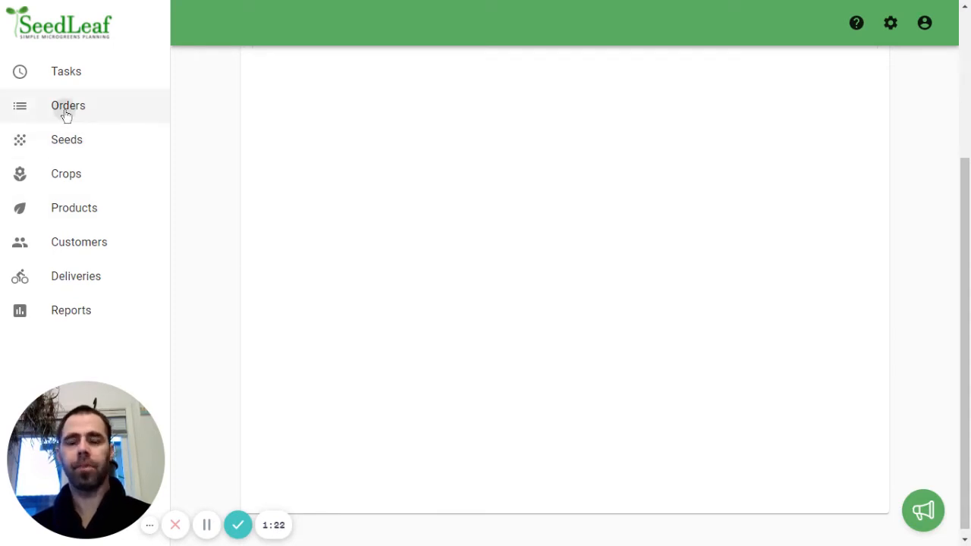
{"action": "left_click", "coordinate": [67, 106]}
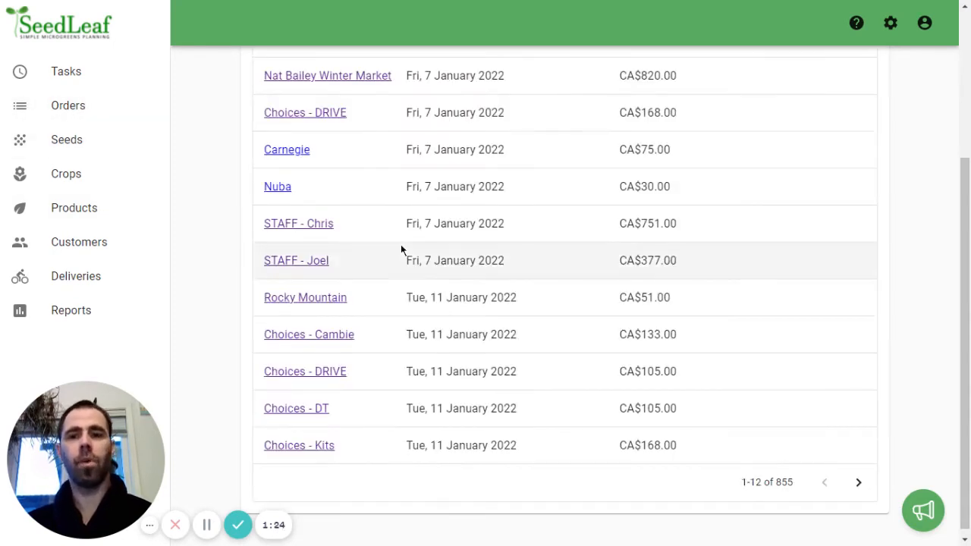
{"action": "scroll", "scroll_direction": "up", "scroll_amount": 3}
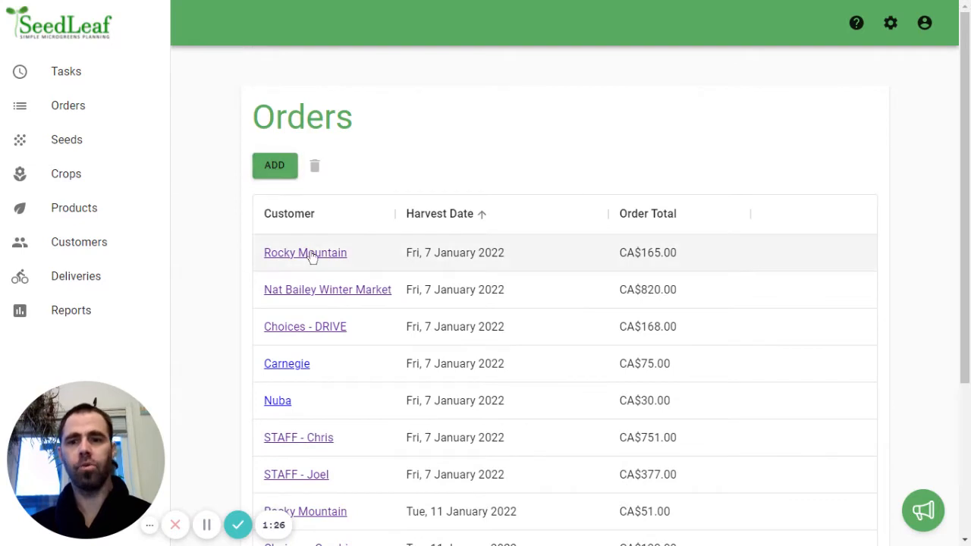
{"action": "left_click", "coordinate": [305, 251]}
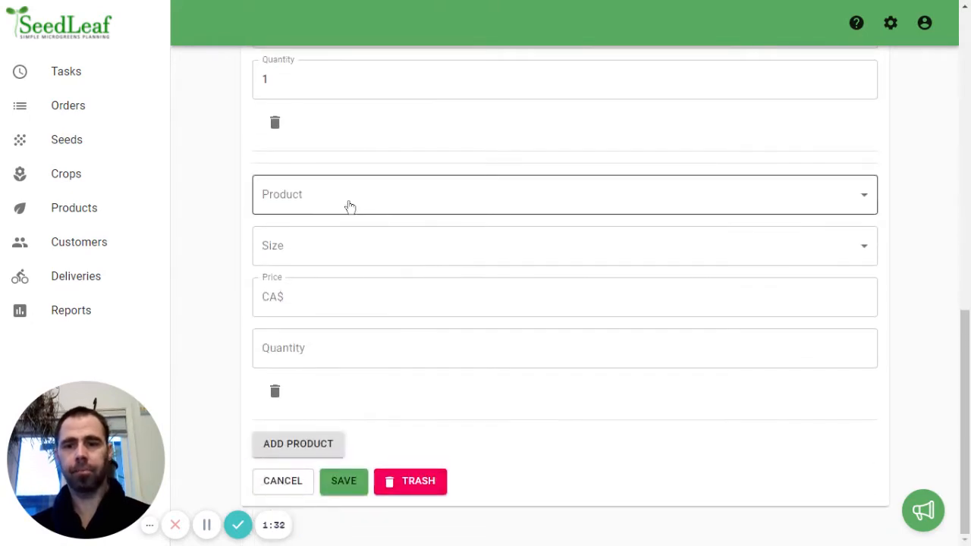
Step: Add a Kohlrabi - CLAM - EXTRA LARGE line, Large, quantity 1, and start another line
{"action": "left_click", "coordinate": [564, 194]}
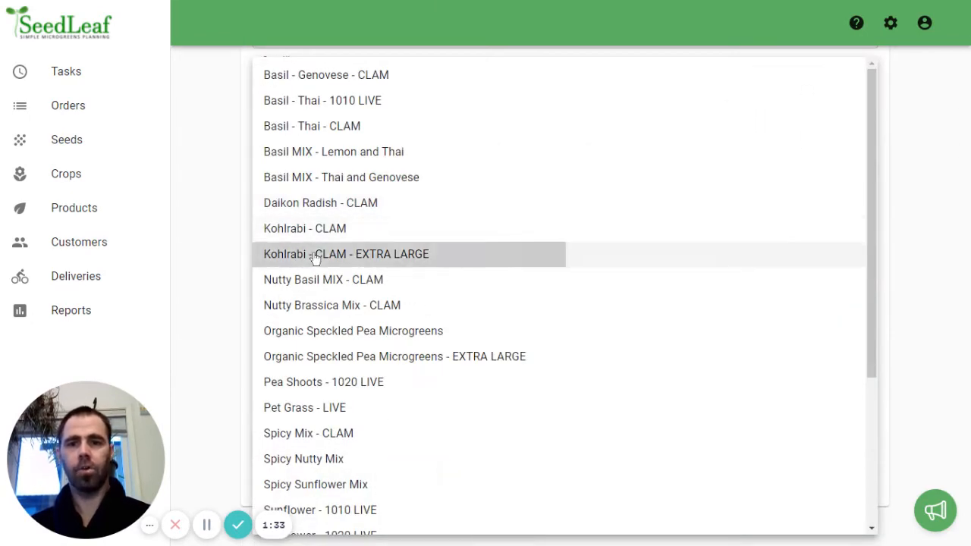
{"action": "left_click", "coordinate": [346, 253]}
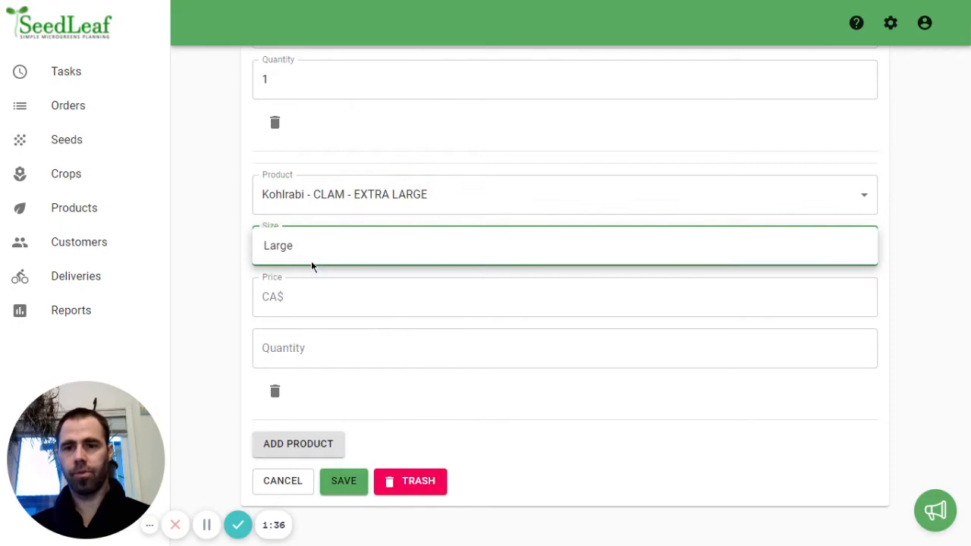
{"action": "left_click", "coordinate": [565, 348]}
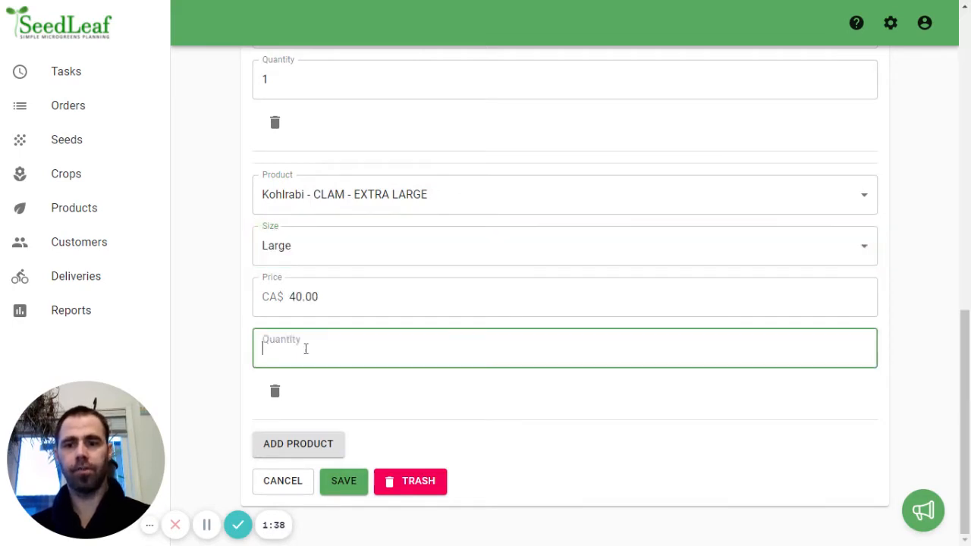
{"action": "type", "text": "1"}
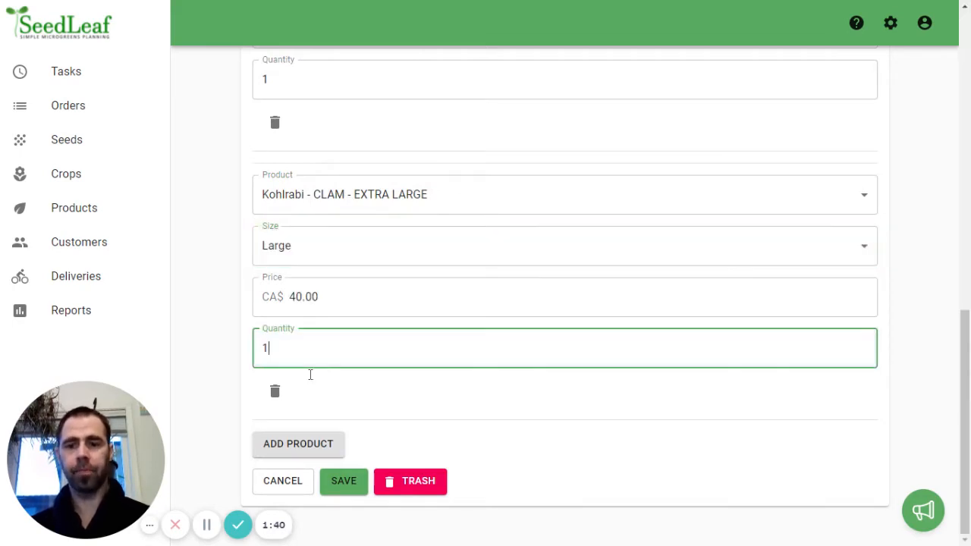
{"action": "left_click", "coordinate": [343, 479]}
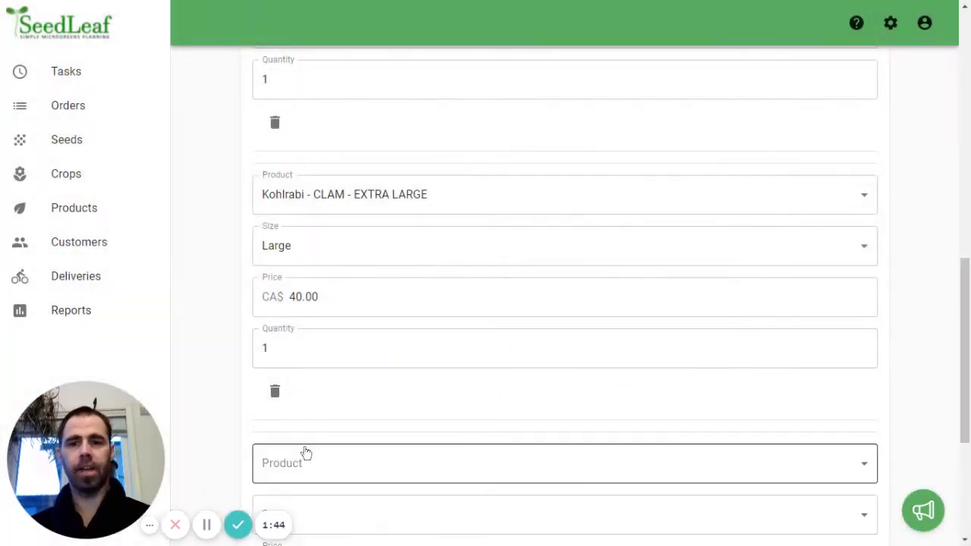
Step: Fill the new line with Kohlrabi - CLAM, size Large, quantity 12
{"action": "left_click", "coordinate": [564, 463]}
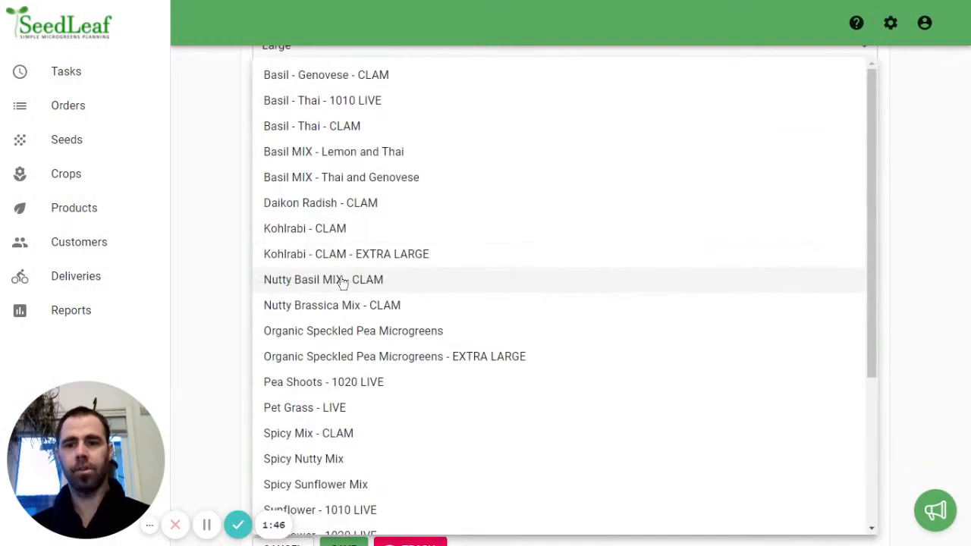
{"action": "left_click", "coordinate": [304, 227]}
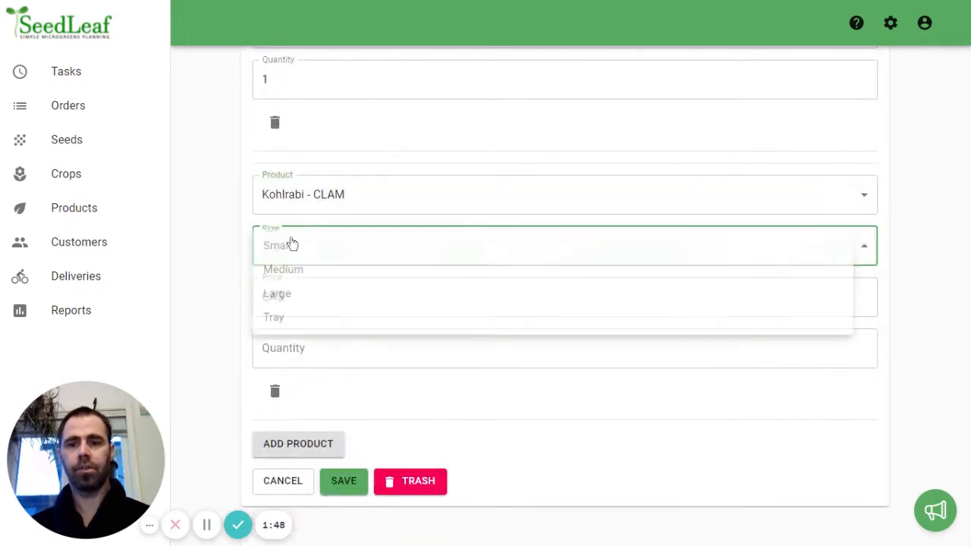
{"action": "left_click", "coordinate": [276, 294]}
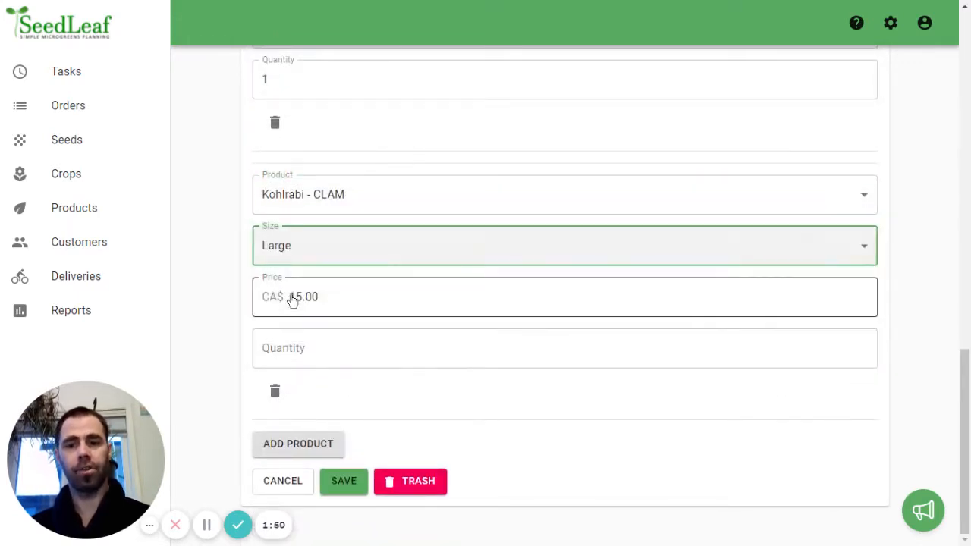
{"action": "type", "text": "12"}
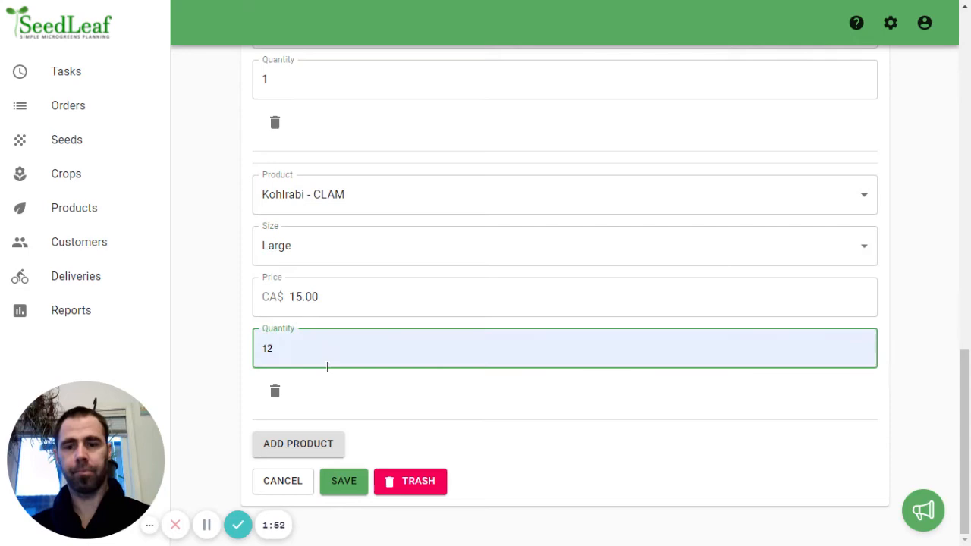
Step: Save the order for this and all following orders, confirming the override
{"action": "left_click", "coordinate": [343, 480]}
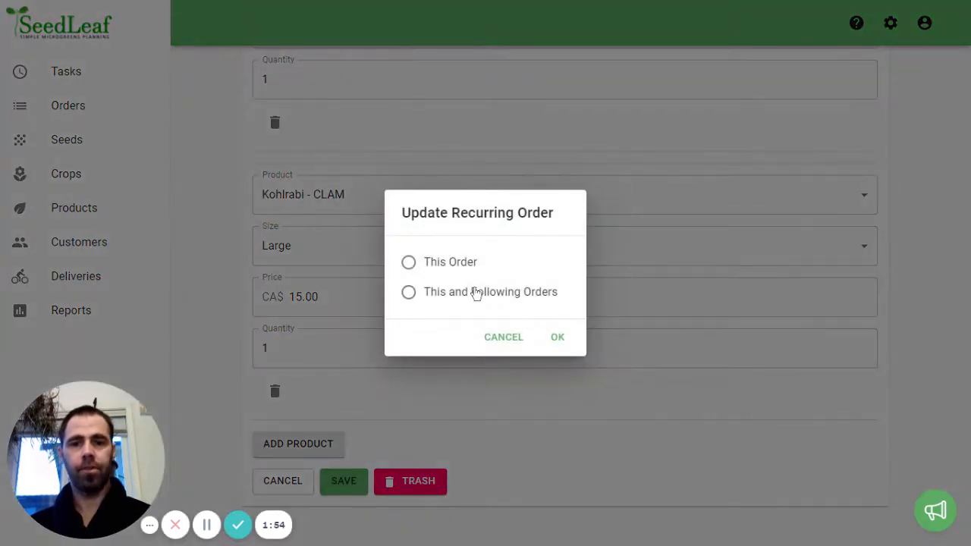
{"action": "left_click", "coordinate": [558, 337]}
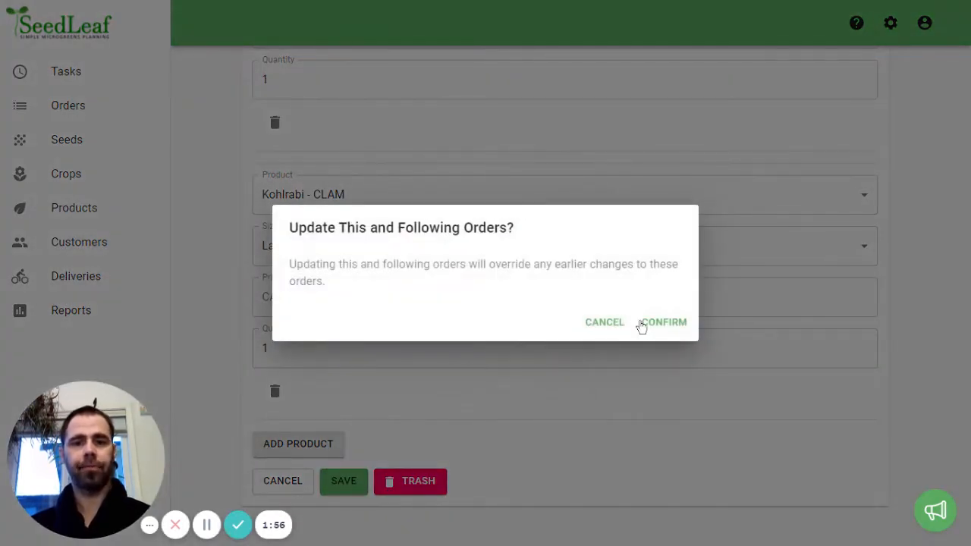
{"action": "left_click", "coordinate": [661, 321]}
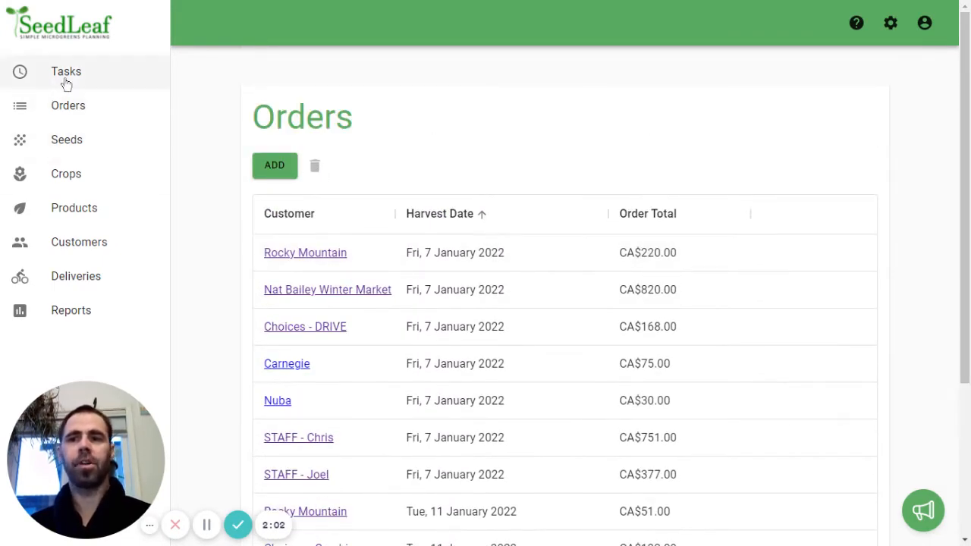
Step: Show tasks for a late-February date and scroll to the Package table with Kohlrabi - CLAM - EXTRA LARGE
{"action": "left_click", "coordinate": [67, 72]}
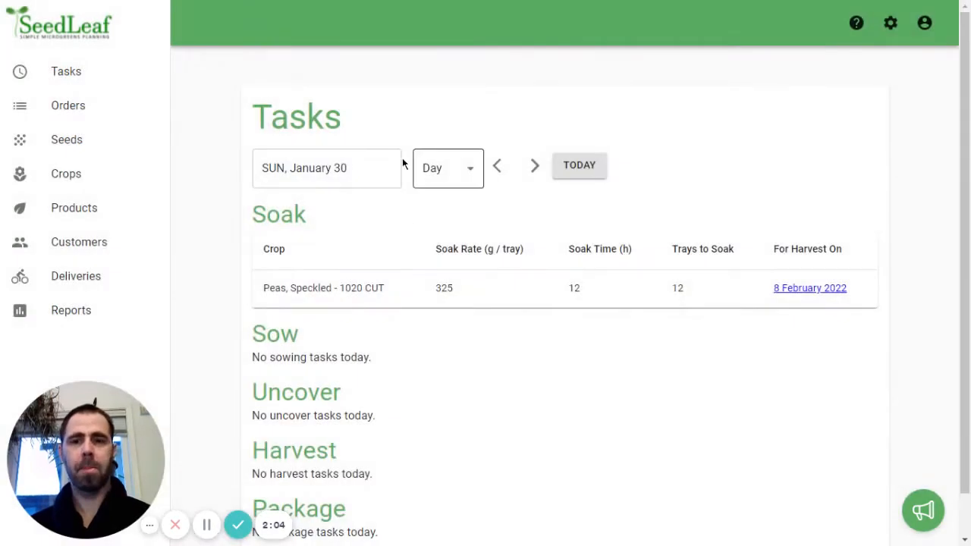
{"action": "left_click", "coordinate": [326, 167]}
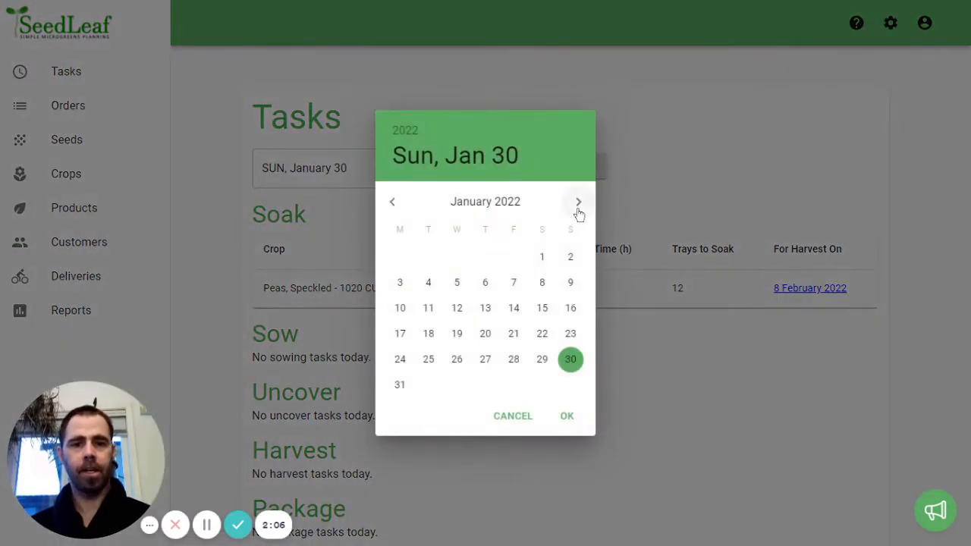
{"action": "left_click", "coordinate": [578, 200]}
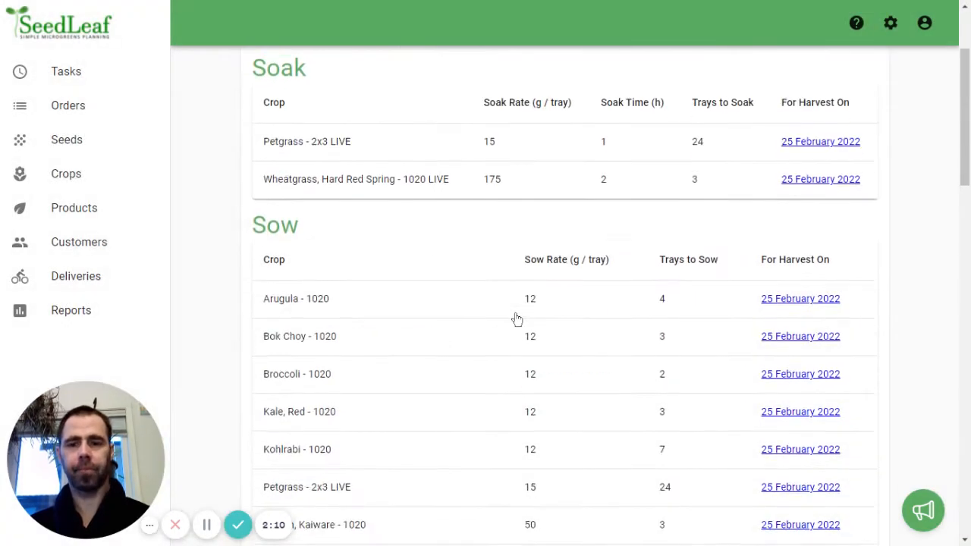
{"action": "scroll", "scroll_direction": "down", "scroll_amount": 3}
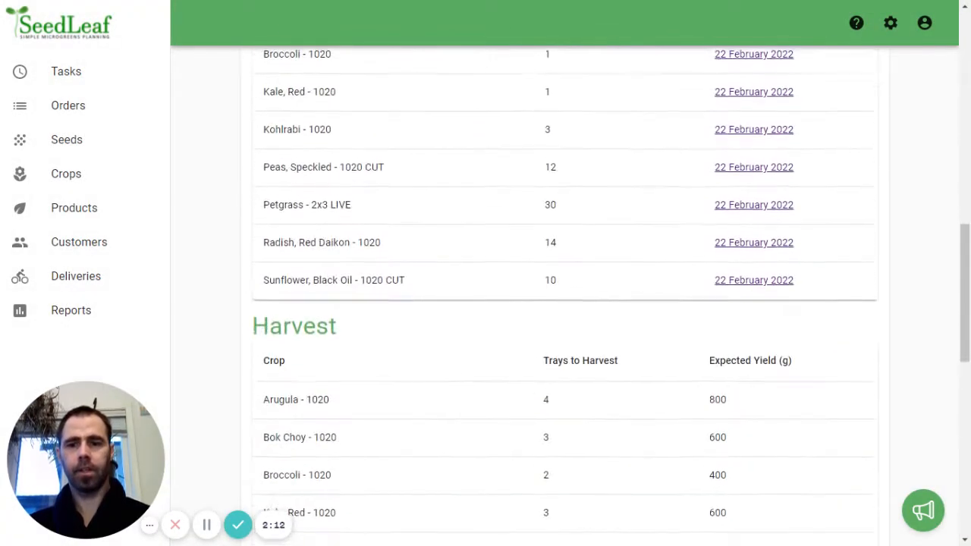
{"action": "scroll", "scroll_direction": "down", "scroll_amount": 3}
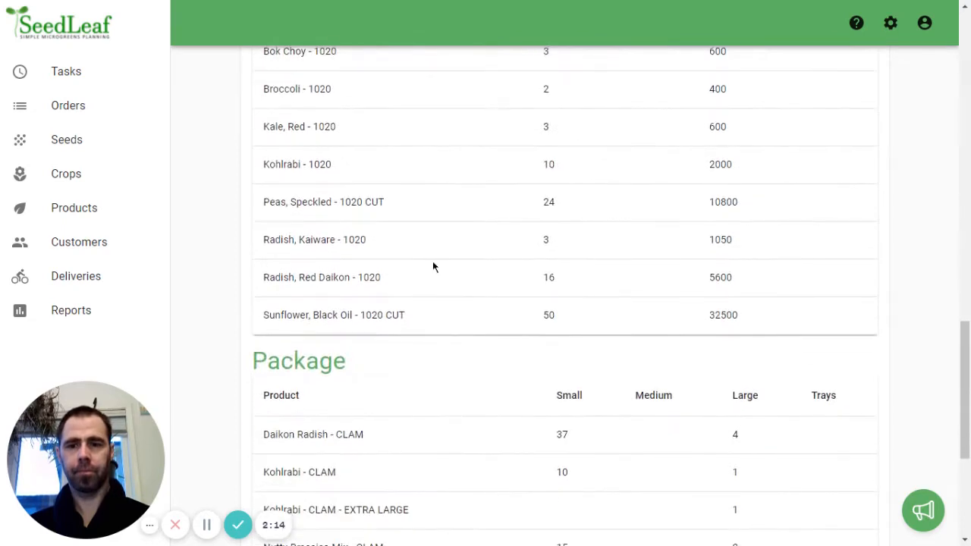
{"action": "scroll", "scroll_direction": "down", "scroll_amount": 3}
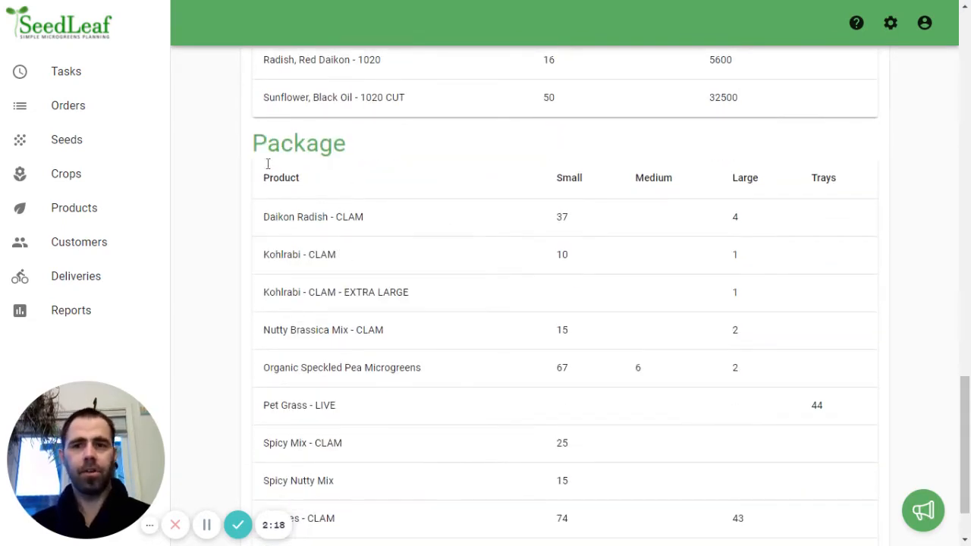
{"action": "mouse_move", "coordinate": [347, 244]}
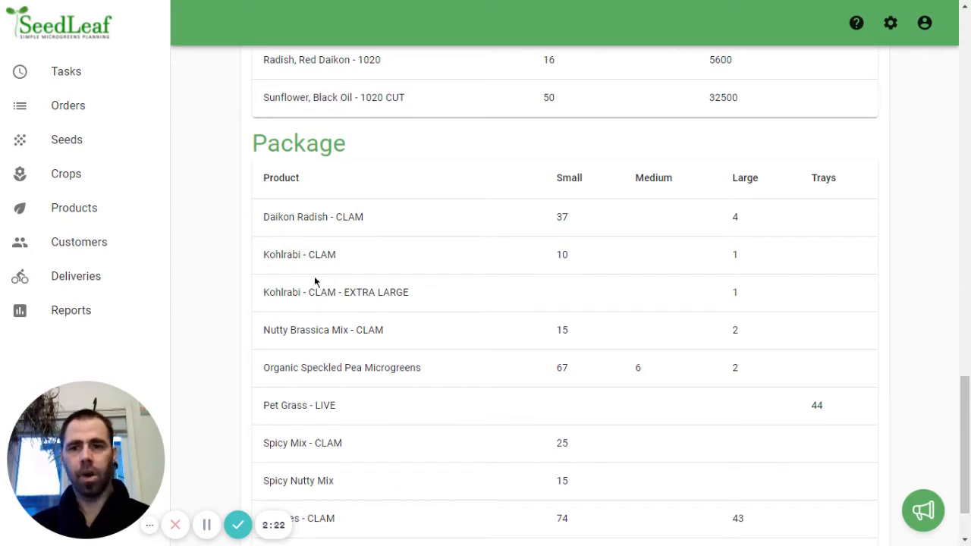
{"action": "mouse_move", "coordinate": [349, 235]}
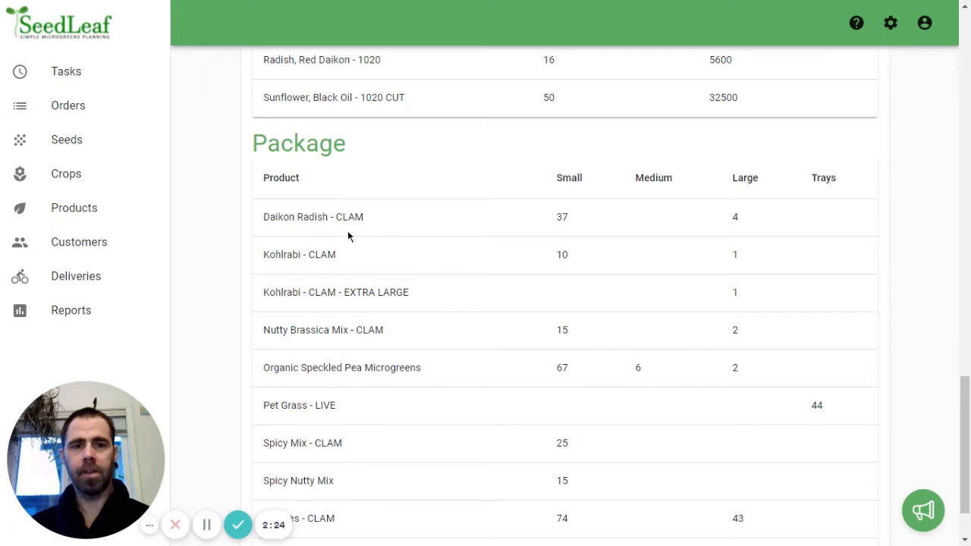
{"action": "mouse_move", "coordinate": [530, 261]}
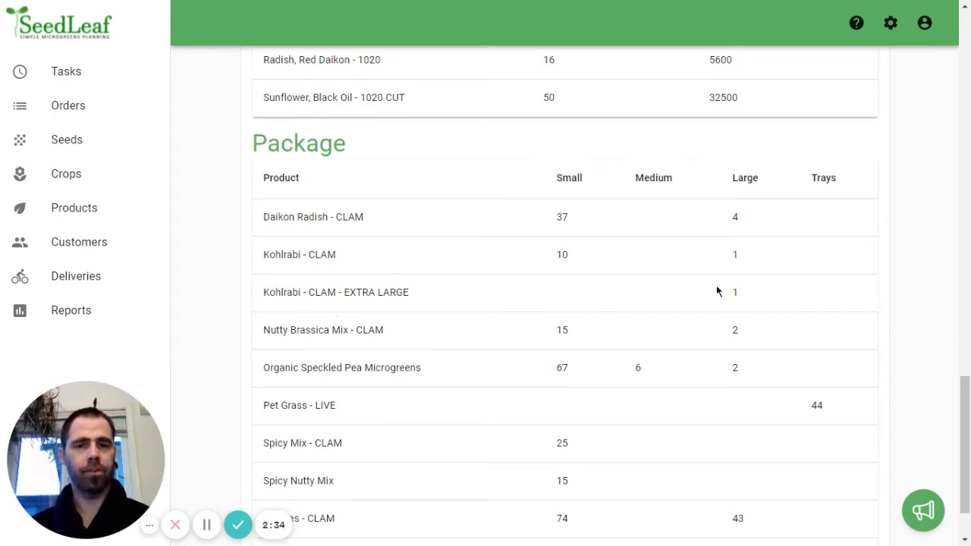
{"action": "mouse_move", "coordinate": [728, 302]}
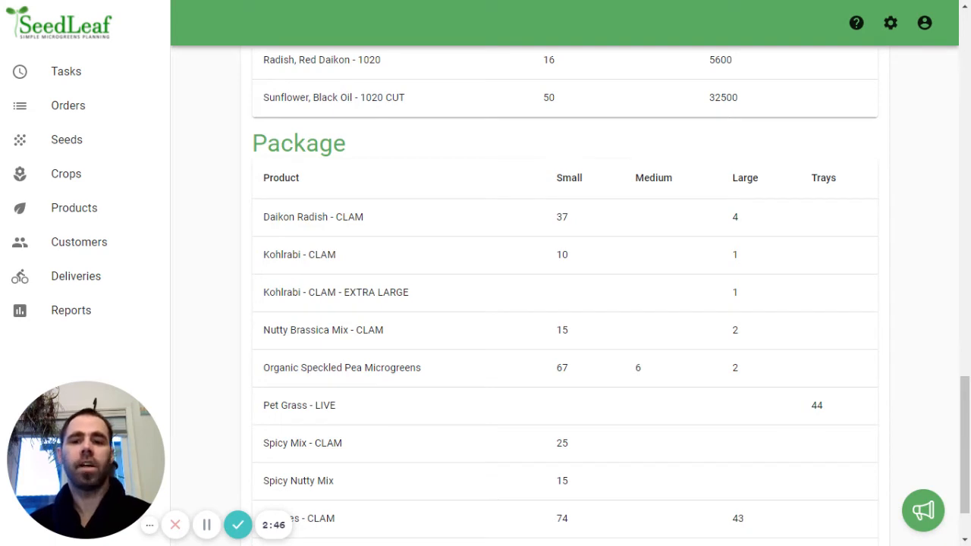
{"action": "mouse_move", "coordinate": [356, 303]}
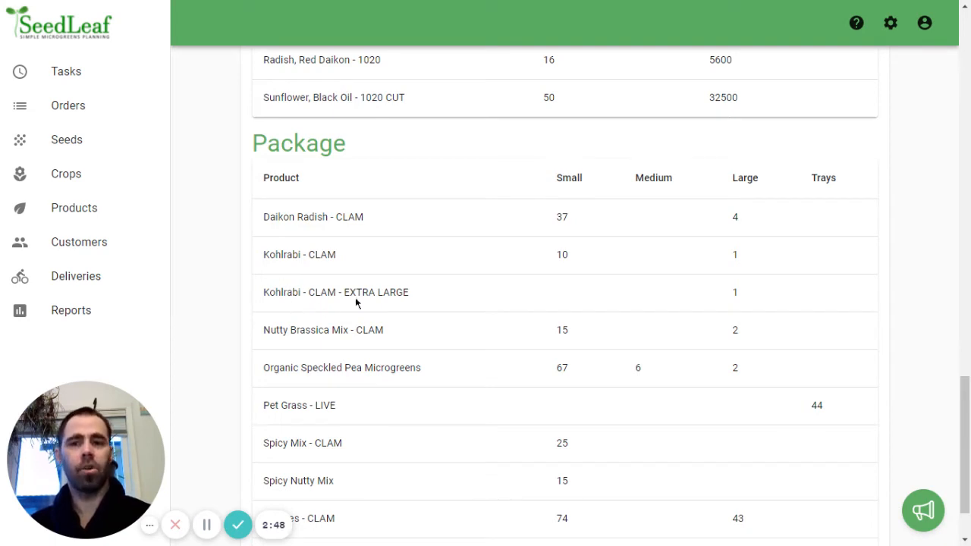
{"action": "mouse_move", "coordinate": [373, 318]}
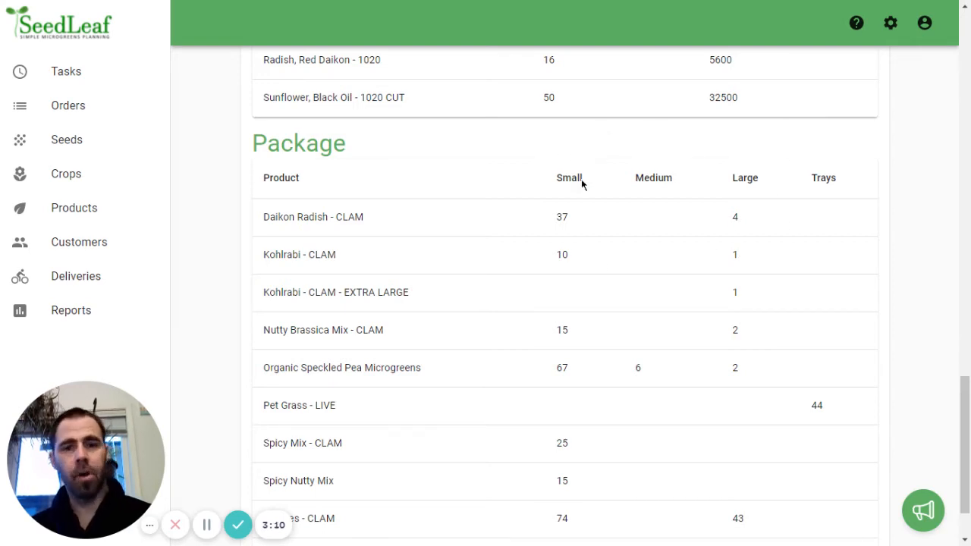
{"action": "mouse_move", "coordinate": [531, 284]}
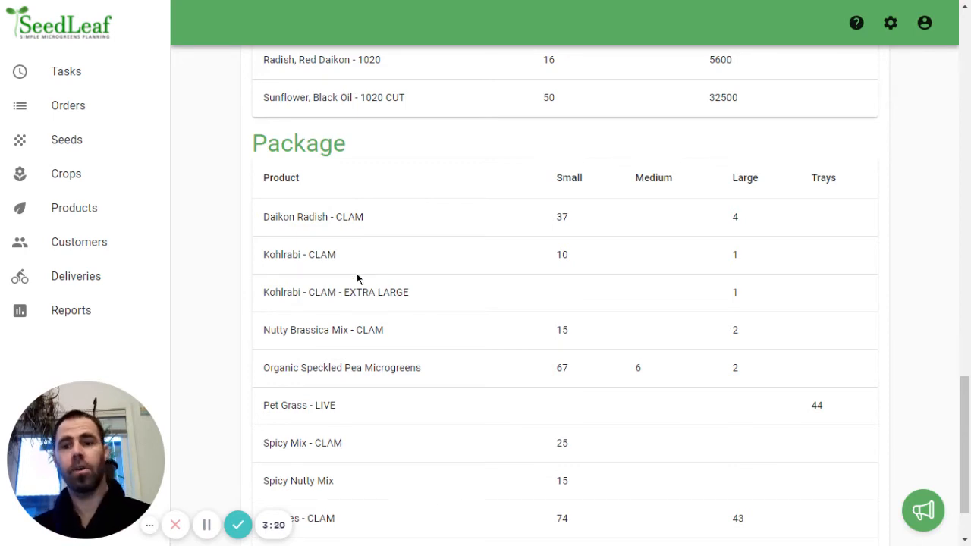
{"action": "mouse_move", "coordinate": [428, 322]}
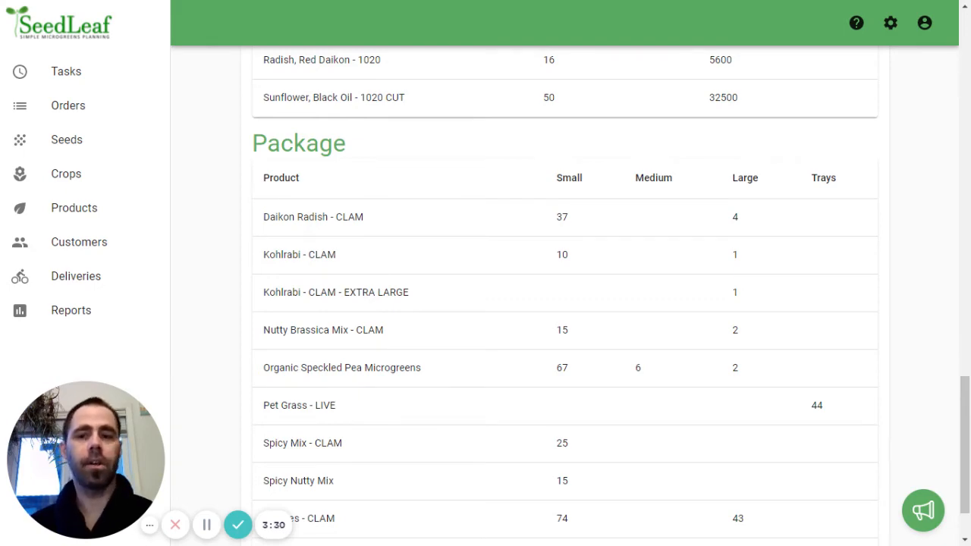
Step: Return to the products list showing Kohlrabi - CLAM and Kohlrabi - CLAM - EXTRA LARGE
{"action": "left_click", "coordinate": [72, 206]}
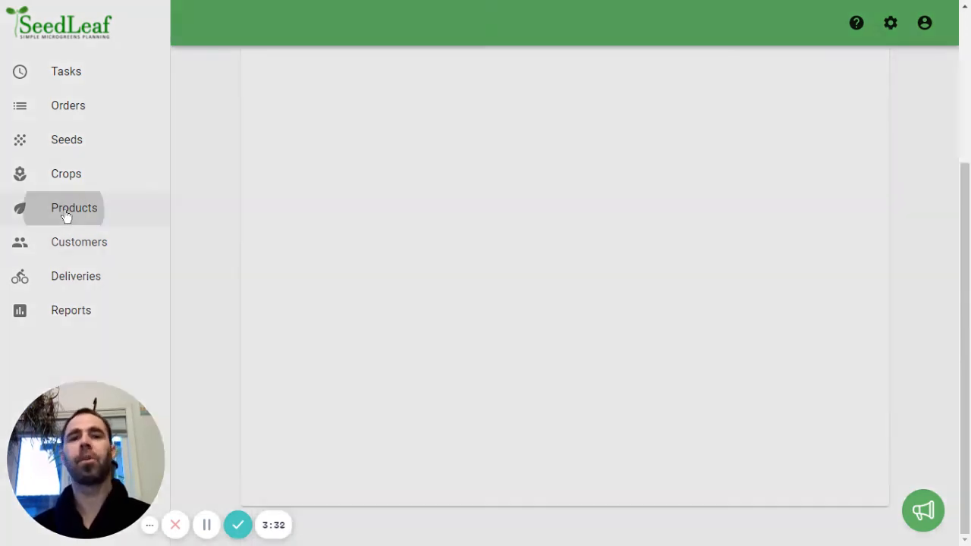
{"action": "left_click", "coordinate": [73, 206]}
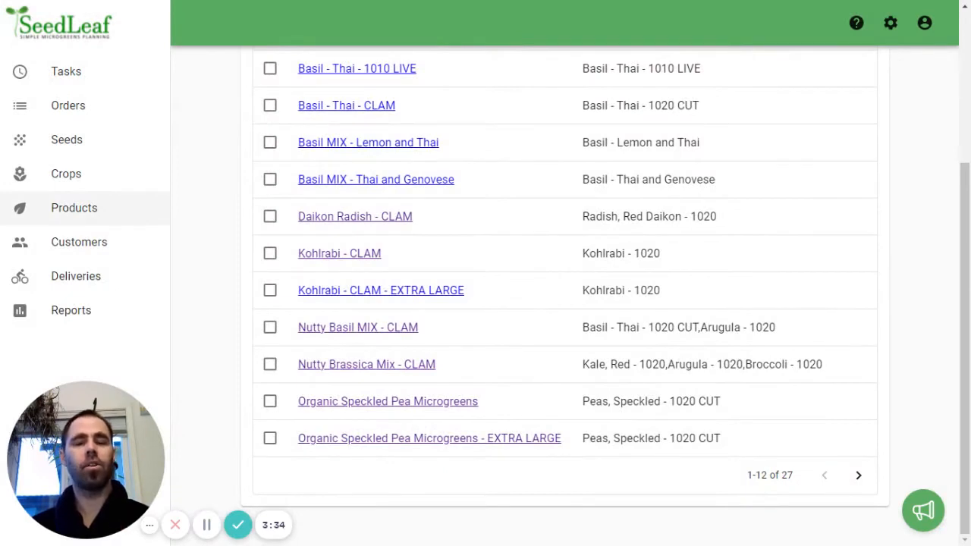
{"action": "mouse_move", "coordinate": [403, 227]}
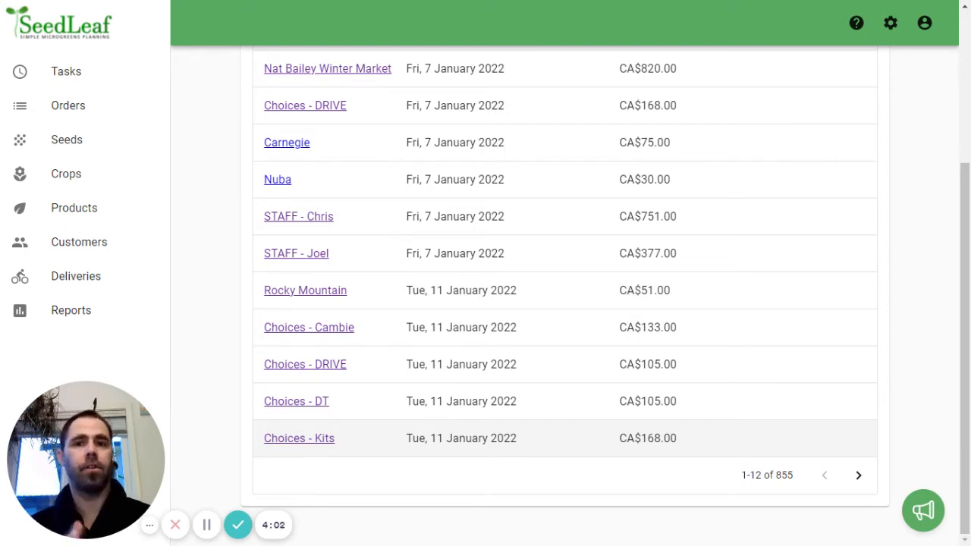
{"action": "left_click", "coordinate": [73, 207]}
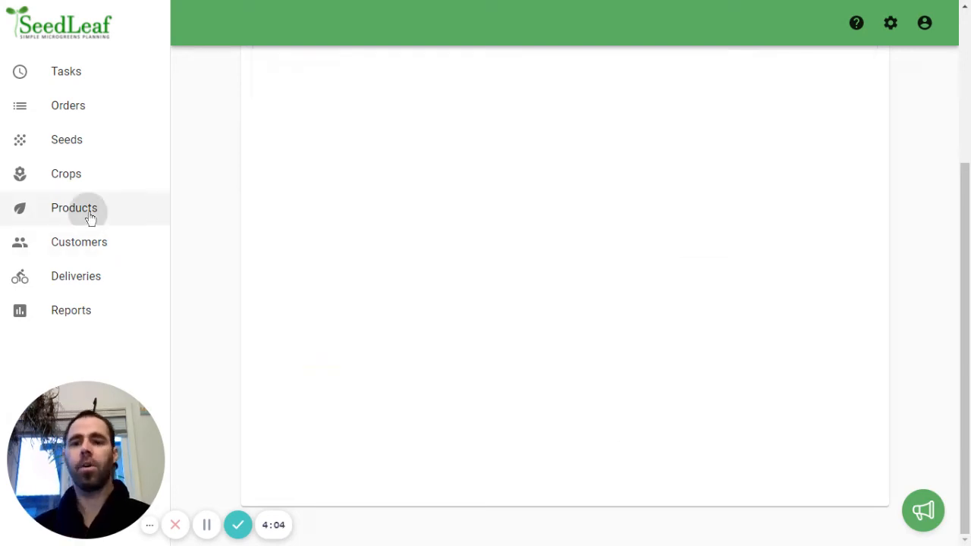
{"action": "left_click", "coordinate": [73, 206]}
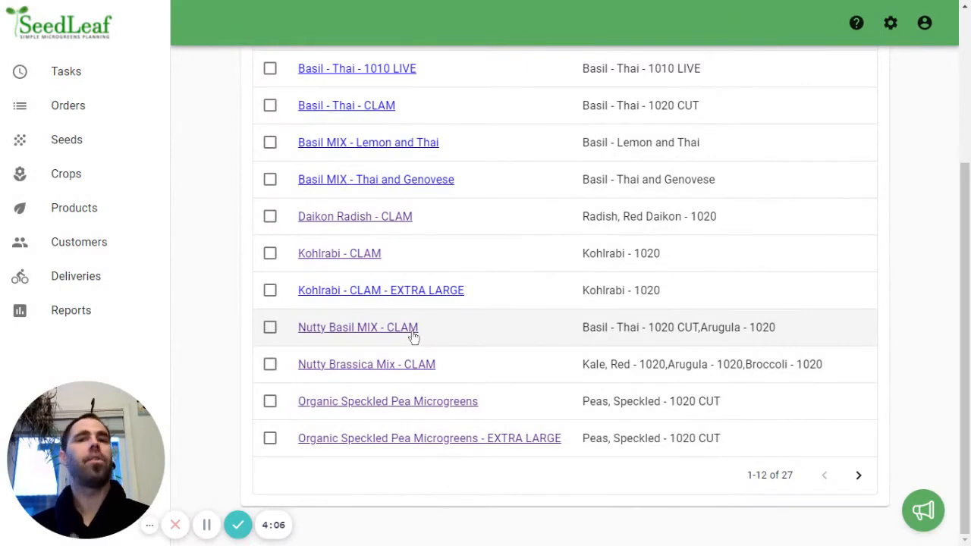
{"action": "mouse_move", "coordinate": [340, 253]}
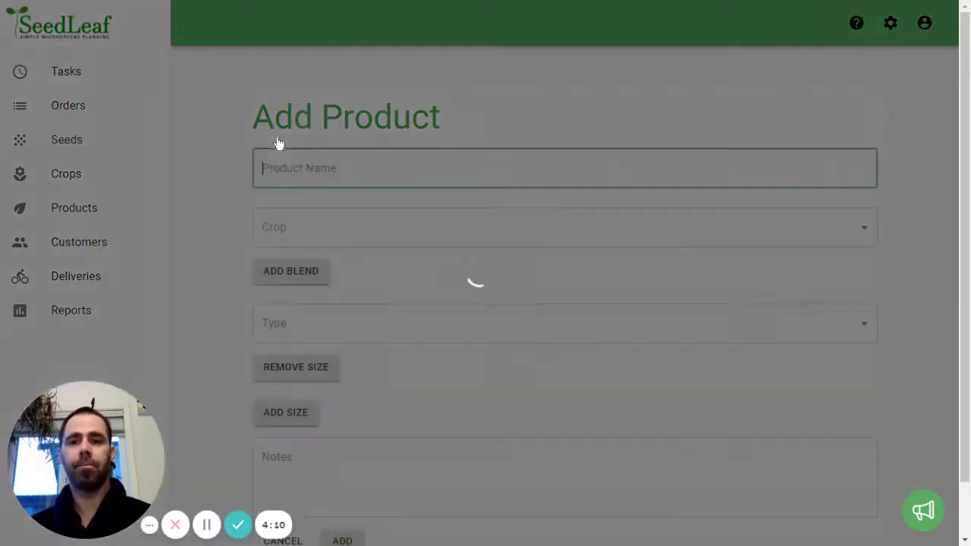
Step: Name the new product Kohlrabi - CLAM - CHOICES and link it to crop Kohlrabi - 1020
{"action": "type", "text": "KO"}
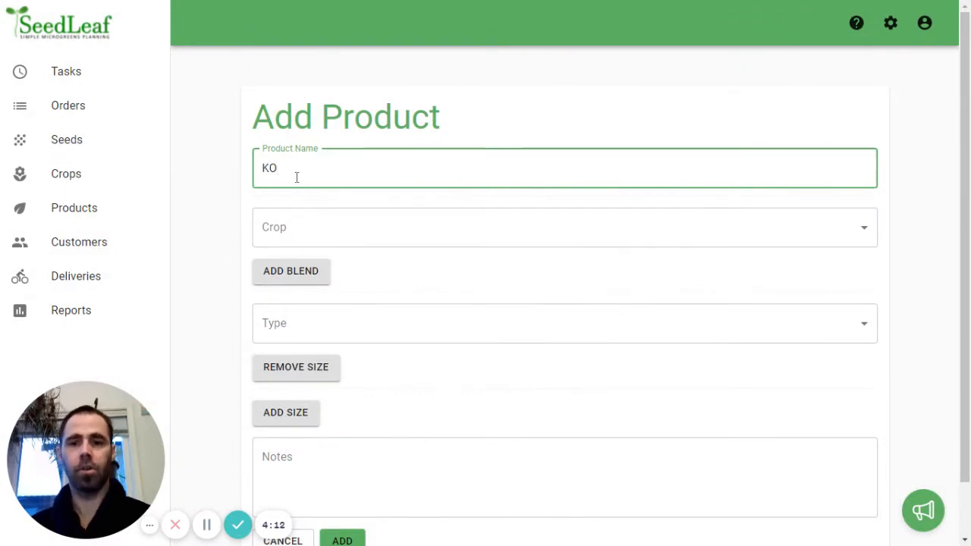
{"action": "type", "text": "Kohlrabi - CLAM -"}
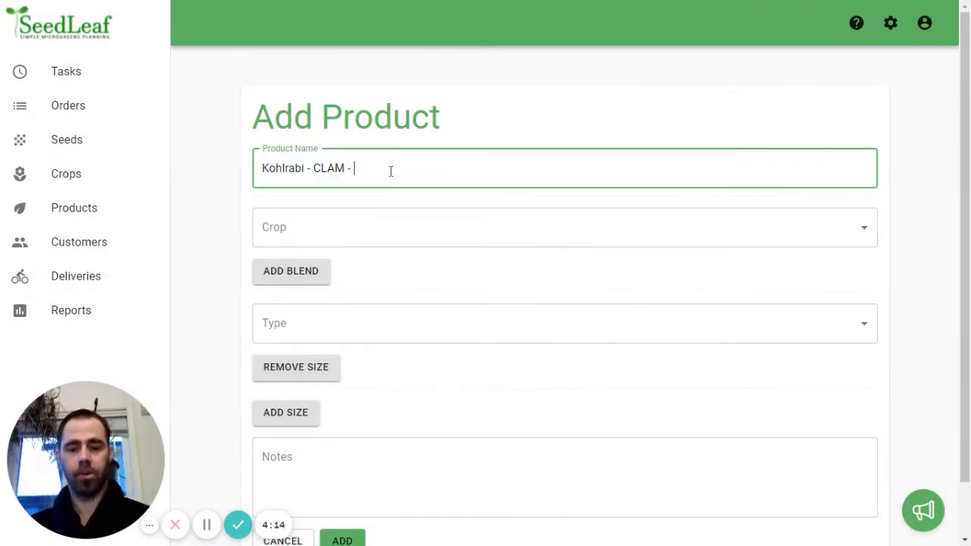
{"action": "type", "text": "CHOICES"}
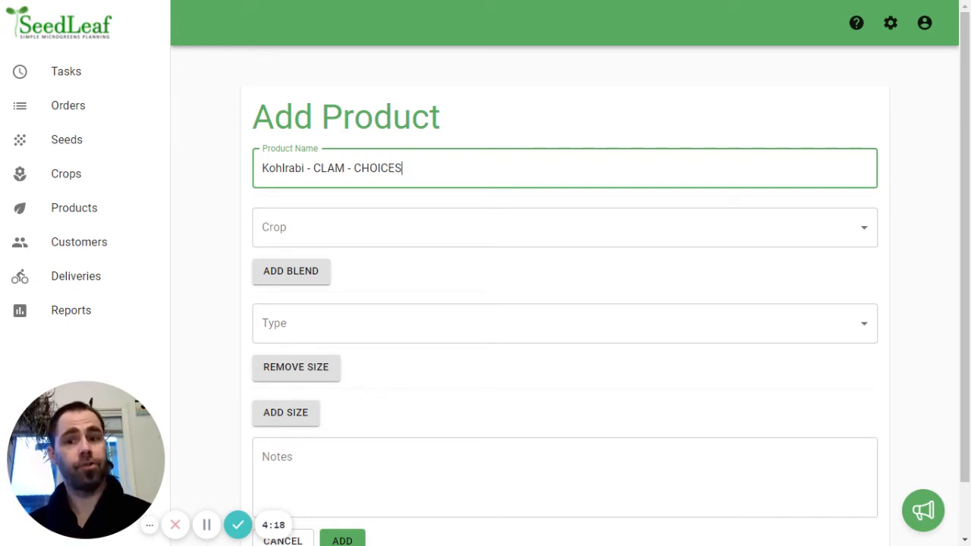
{"action": "left_click", "coordinate": [564, 228]}
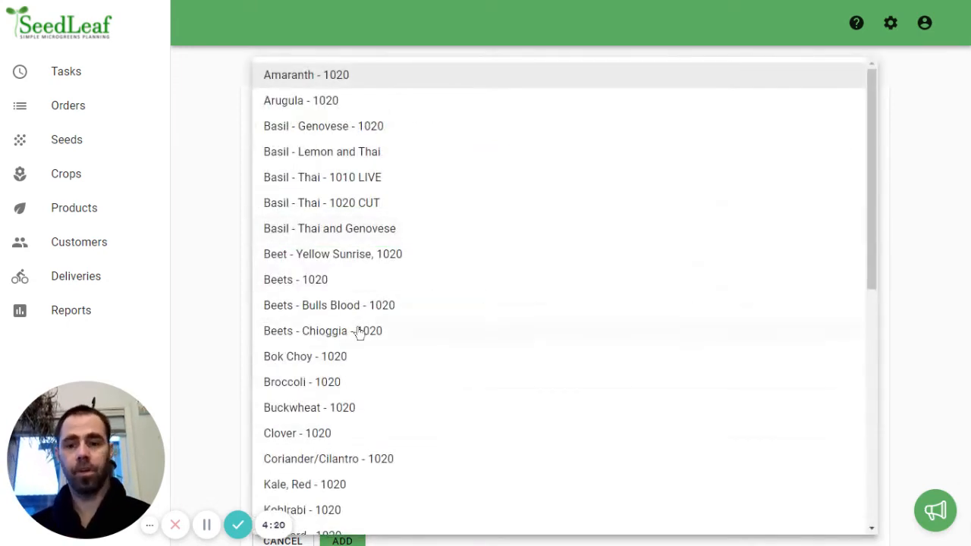
{"action": "left_click", "coordinate": [302, 510]}
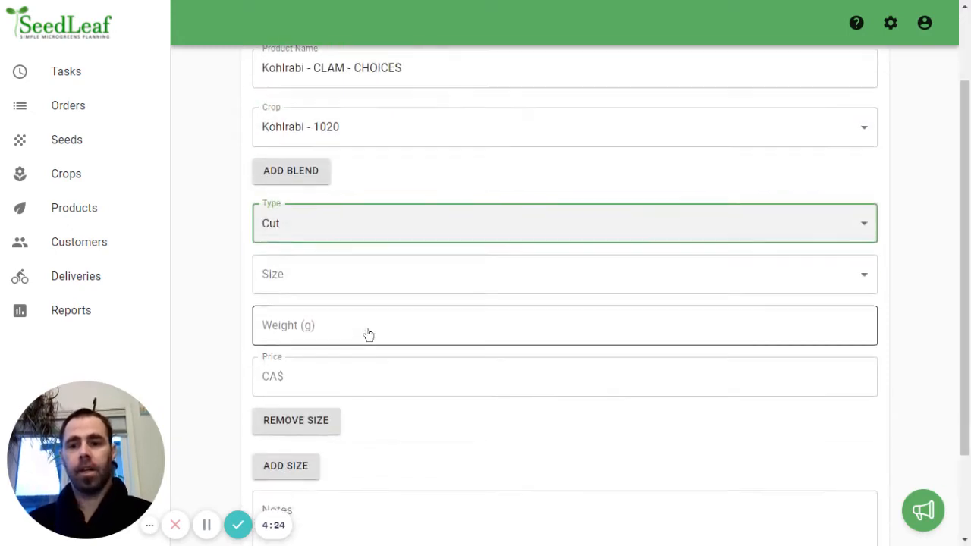
Step: Set its size to Small, 100 g, price CA$4, and save the product
{"action": "left_click", "coordinate": [564, 273]}
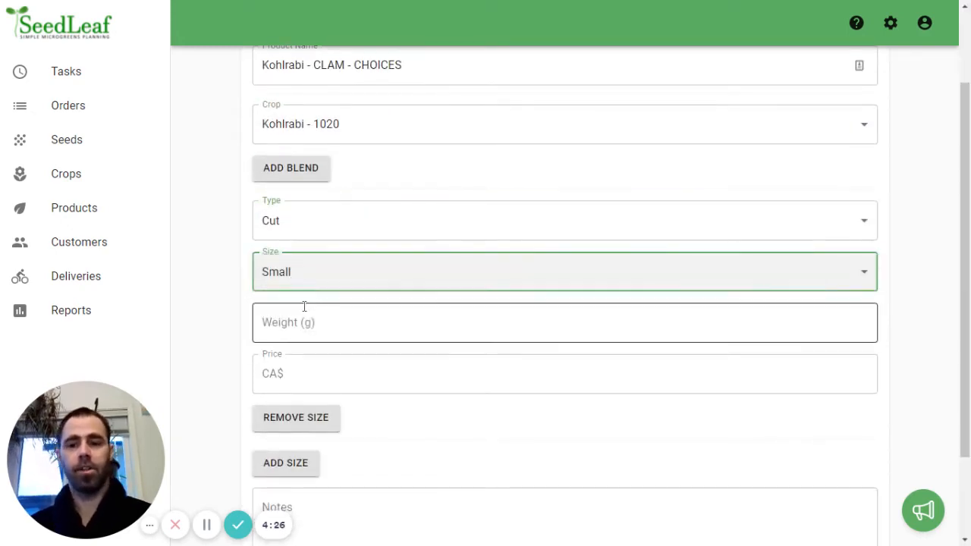
{"action": "type", "text": "100"}
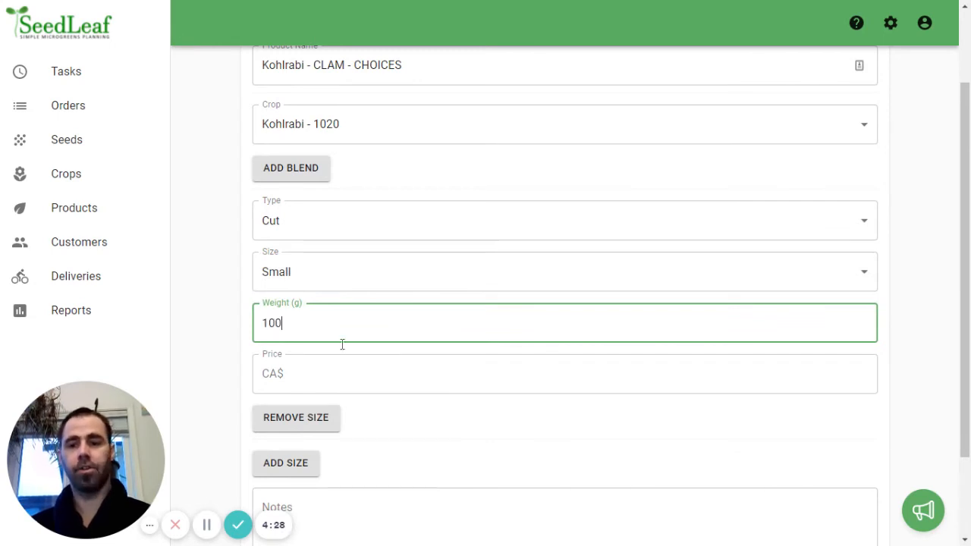
{"action": "type", "text": "4"}
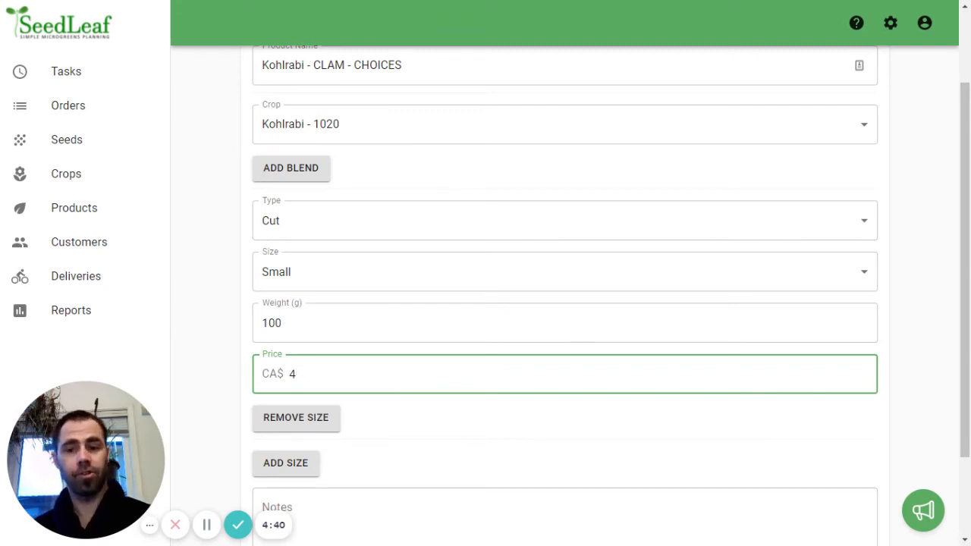
{"action": "scroll", "scroll_direction": "down", "scroll_amount": 3}
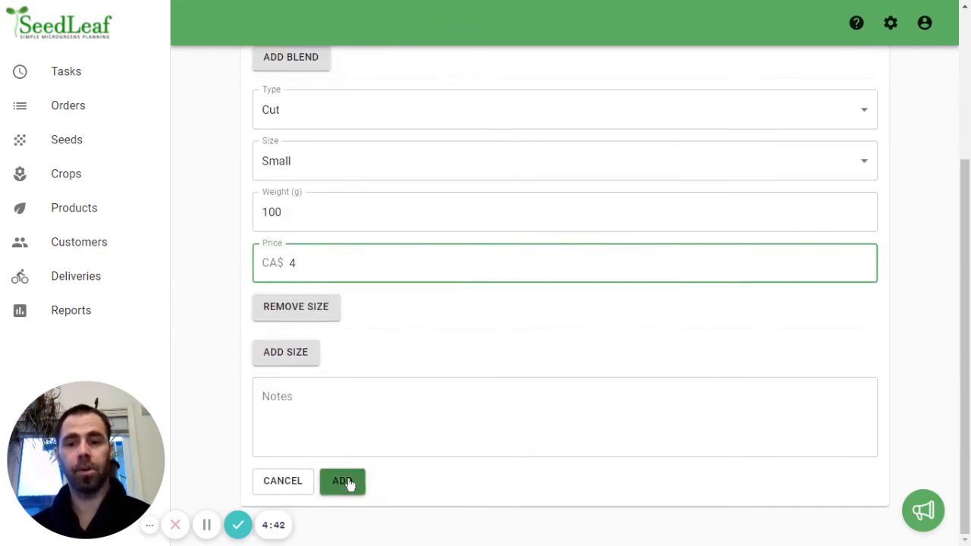
{"action": "left_click", "coordinate": [343, 481]}
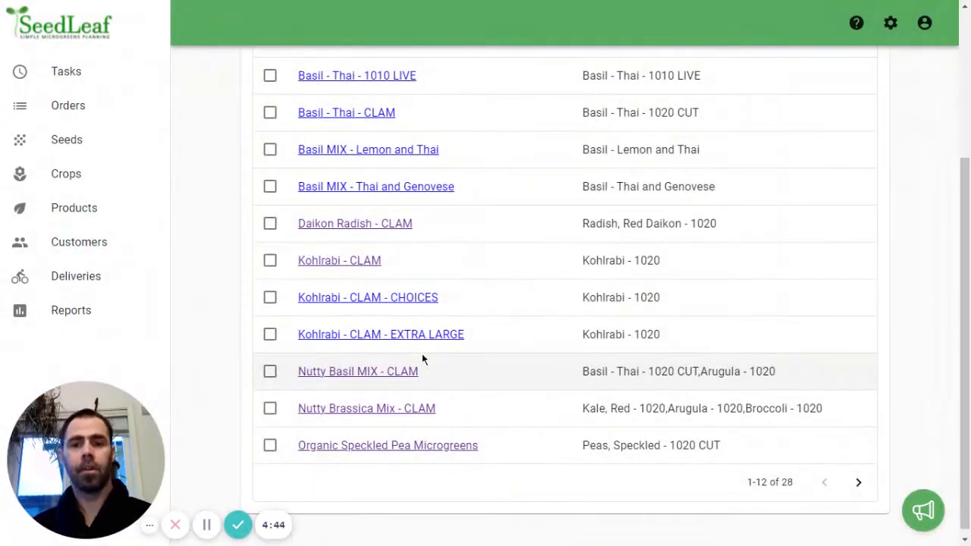
{"action": "mouse_move", "coordinate": [358, 306]}
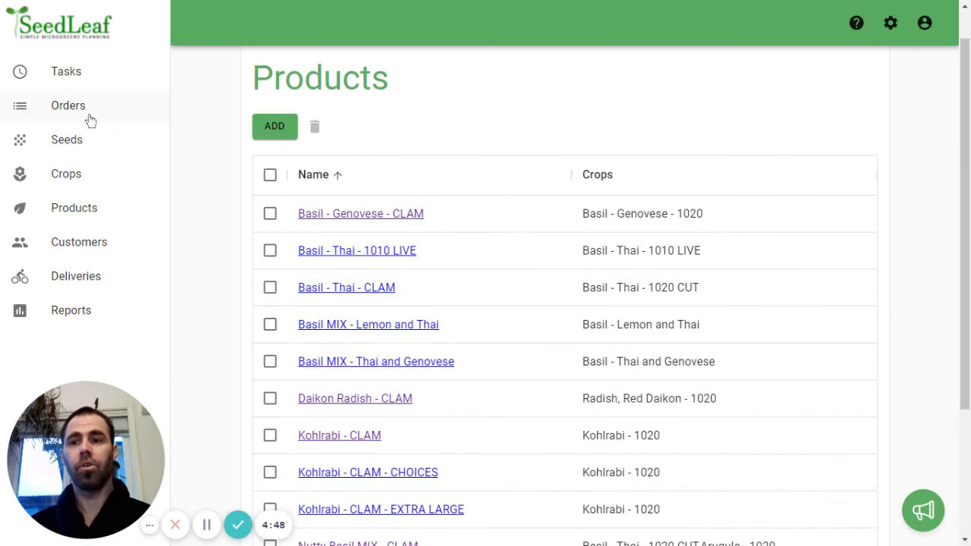
Step: Open an existing order and start a new product line
{"action": "left_click", "coordinate": [69, 106]}
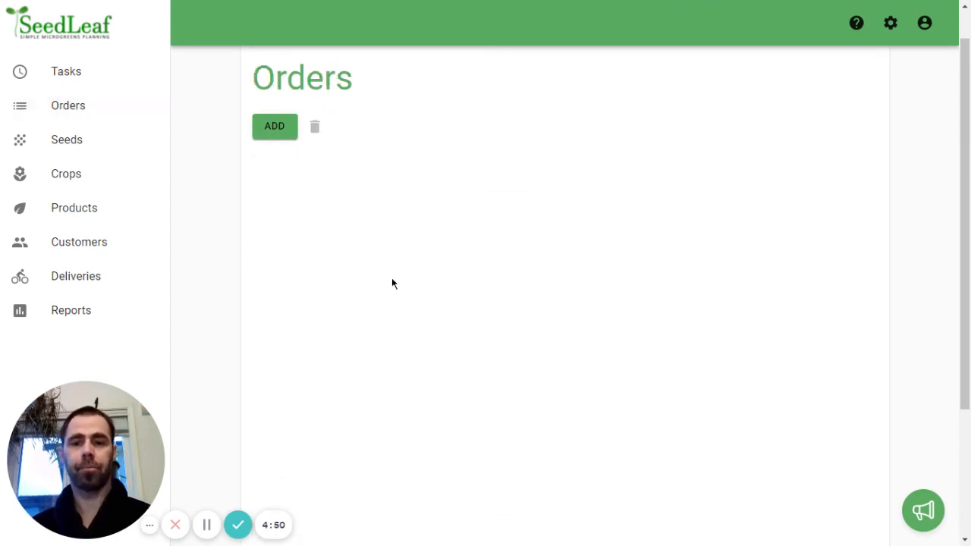
{"action": "left_click", "coordinate": [274, 126]}
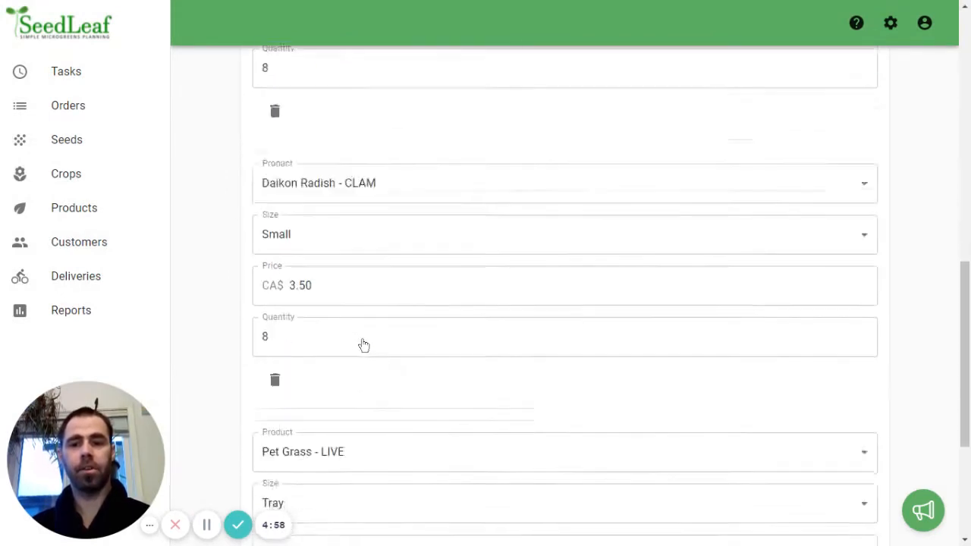
{"action": "scroll", "scroll_direction": "down", "scroll_amount": 3}
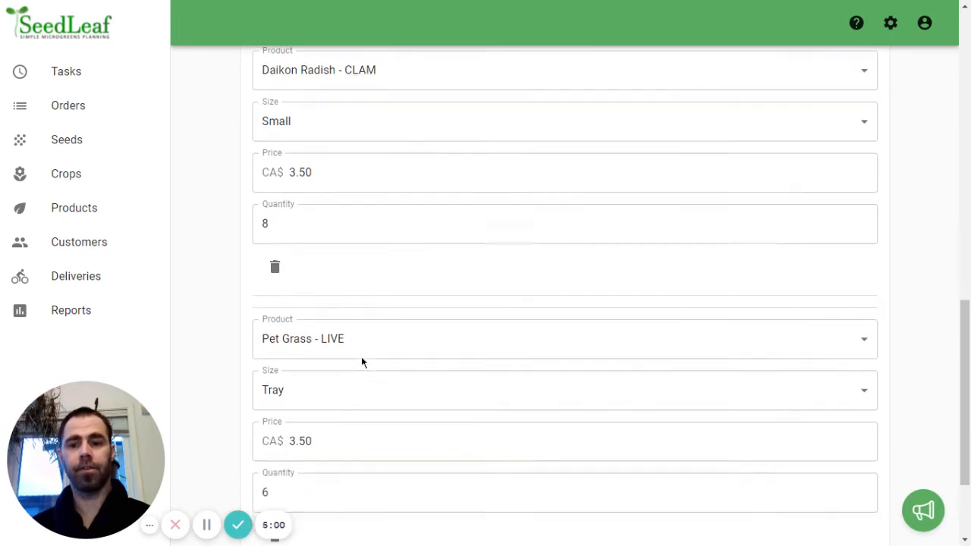
{"action": "scroll", "scroll_direction": "down", "scroll_amount": 3}
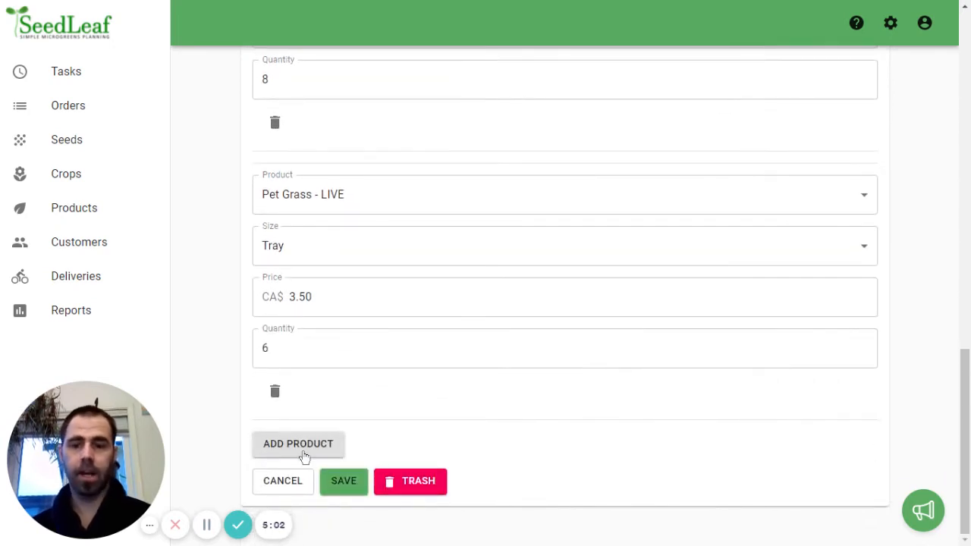
{"action": "left_click", "coordinate": [297, 443]}
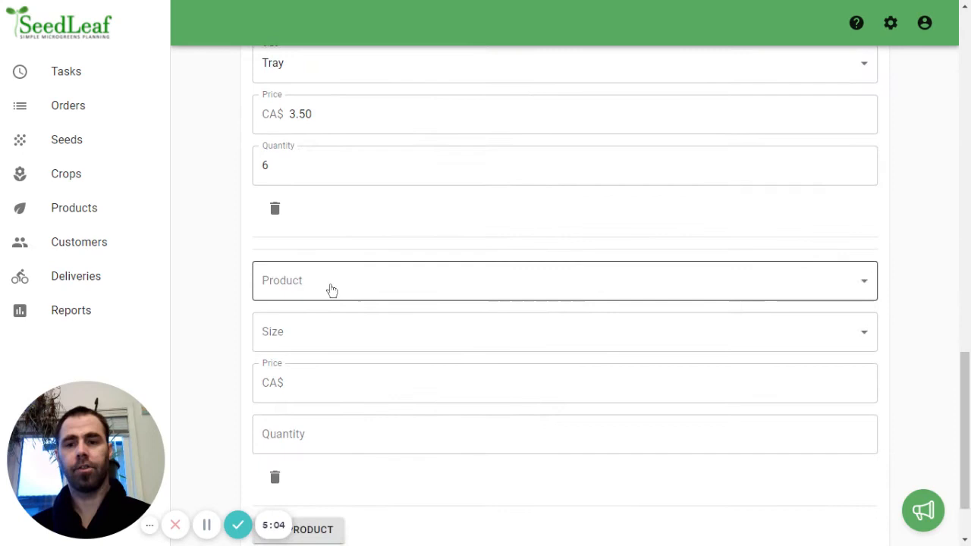
Step: Add 10 Small Kohlrabi - CLAM - CHOICES and save for this and following orders
{"action": "left_click", "coordinate": [564, 279]}
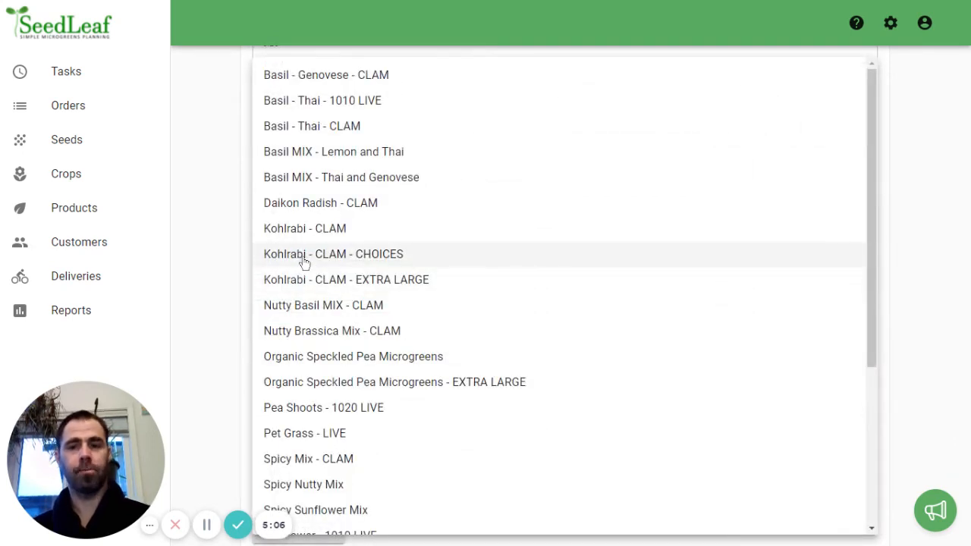
{"action": "left_click", "coordinate": [334, 254]}
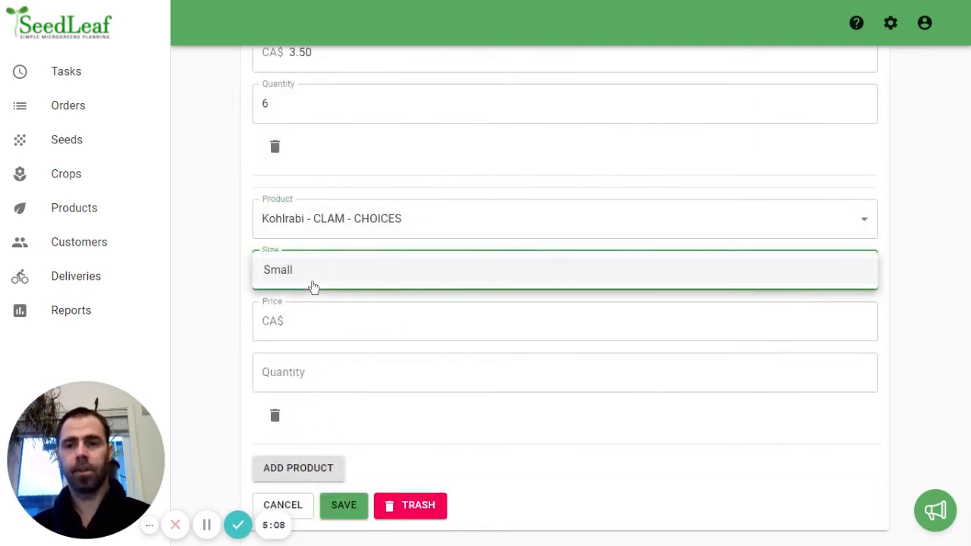
{"action": "left_click", "coordinate": [278, 271]}
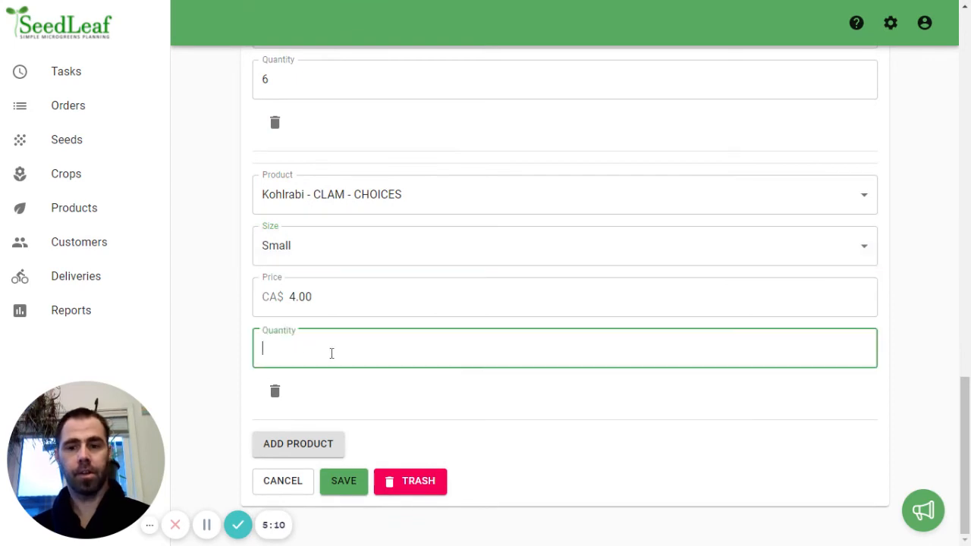
{"action": "type", "text": "10"}
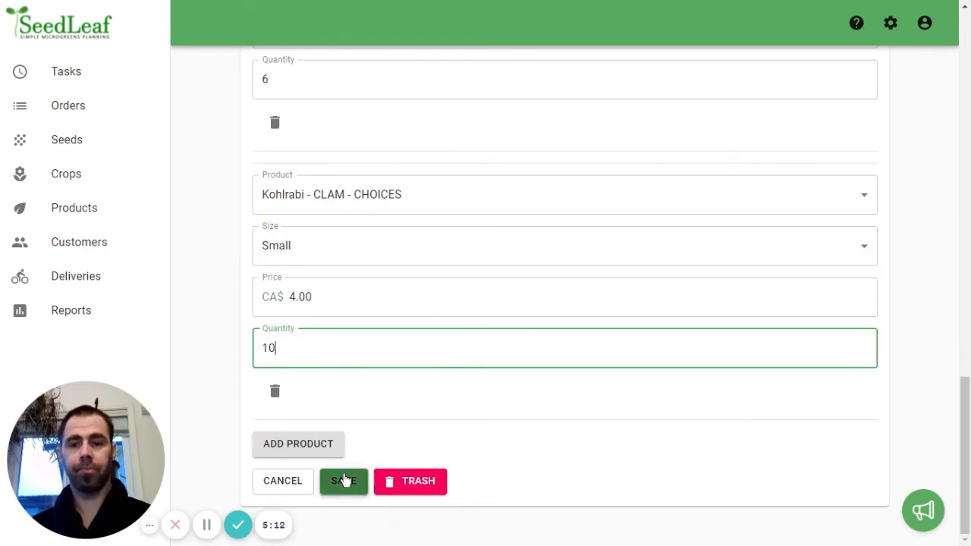
{"action": "left_click", "coordinate": [343, 481]}
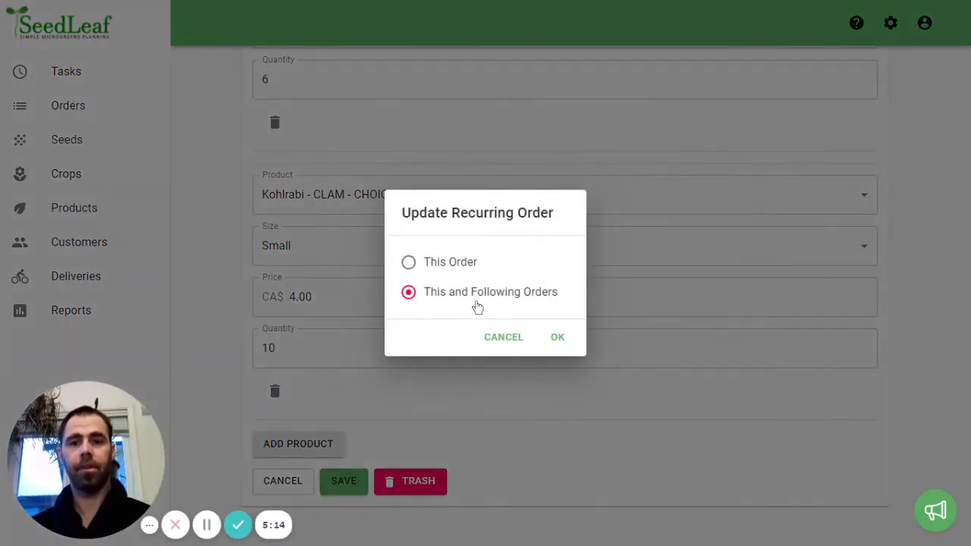
{"action": "left_click", "coordinate": [557, 337]}
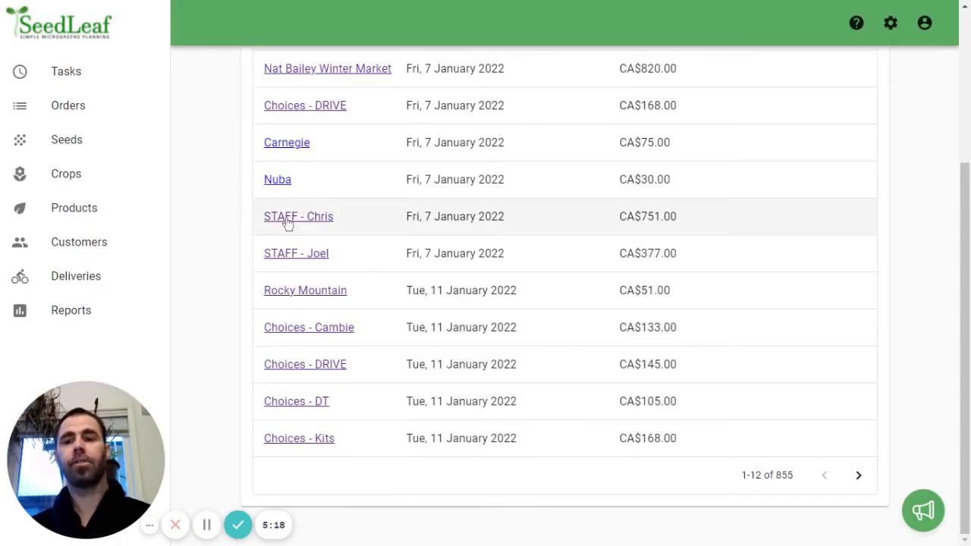
Step: Show tasks for Friday, February 18 and scroll to its Package table
{"action": "left_click", "coordinate": [67, 71]}
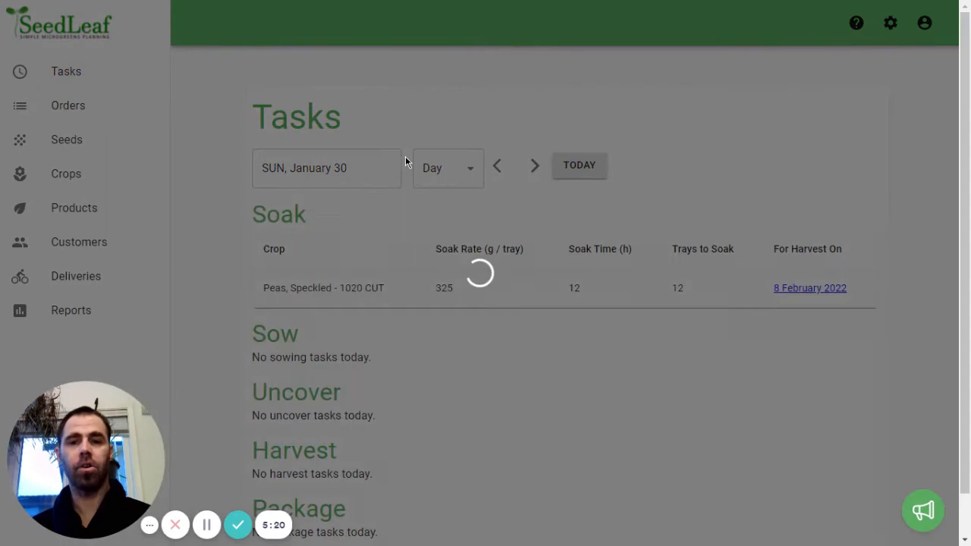
{"action": "left_click", "coordinate": [326, 167]}
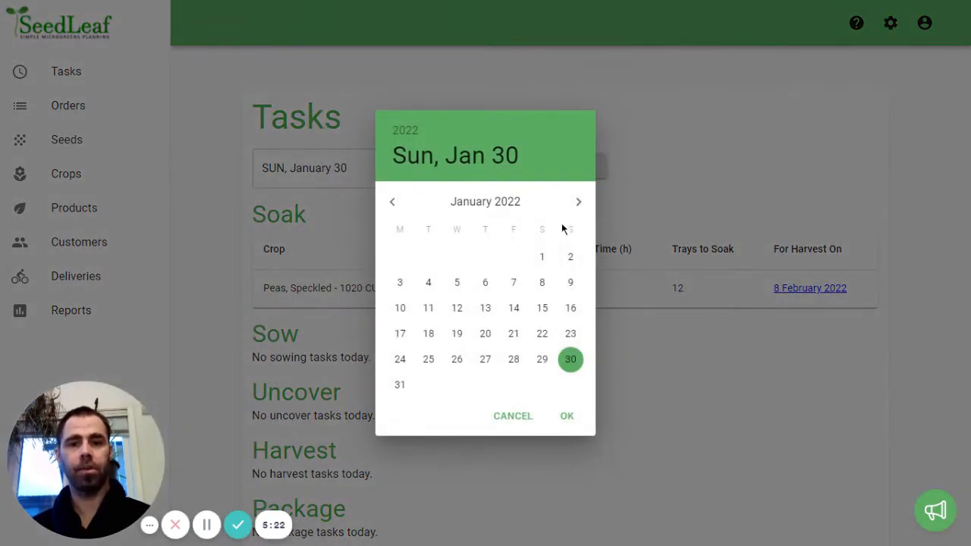
{"action": "left_click", "coordinate": [580, 200]}
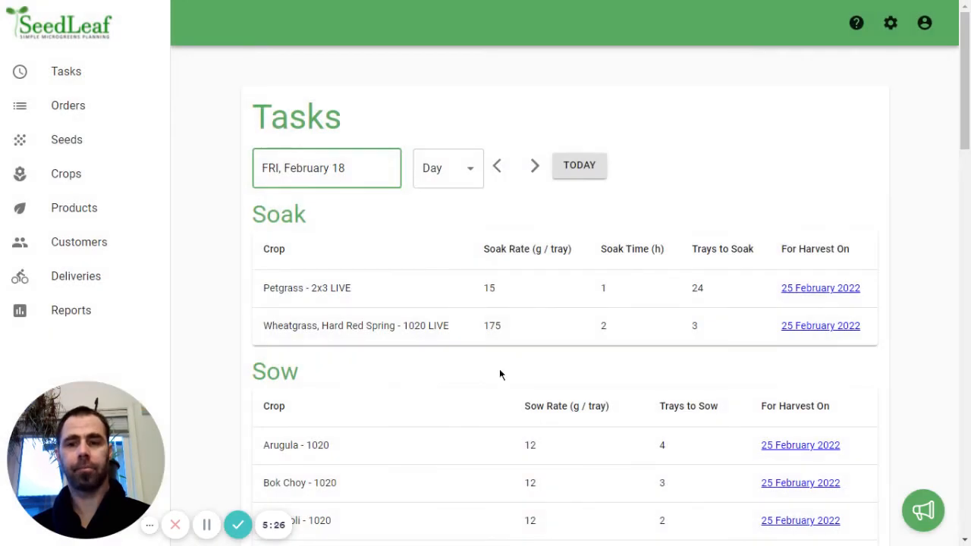
{"action": "scroll", "scroll_direction": "down", "scroll_amount": 3}
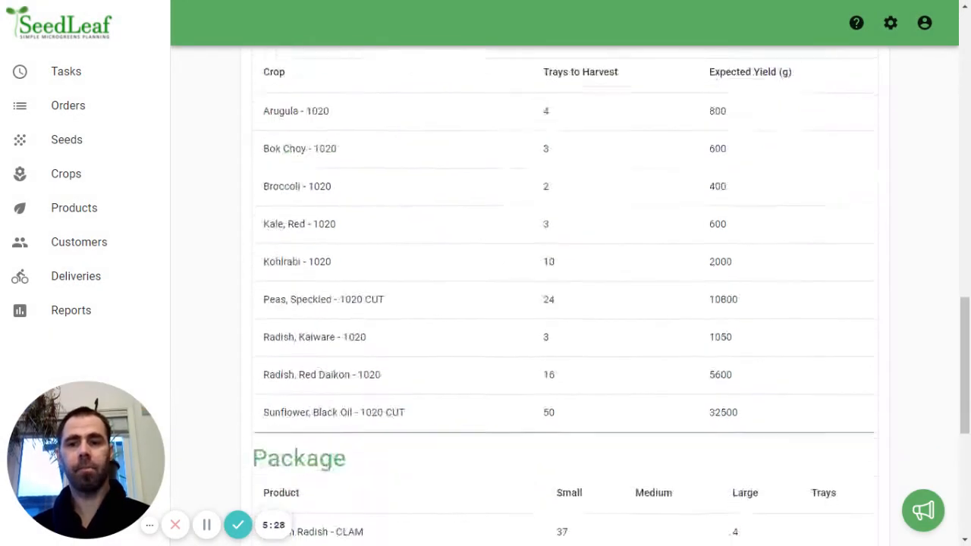
{"action": "scroll", "scroll_direction": "down", "scroll_amount": 3}
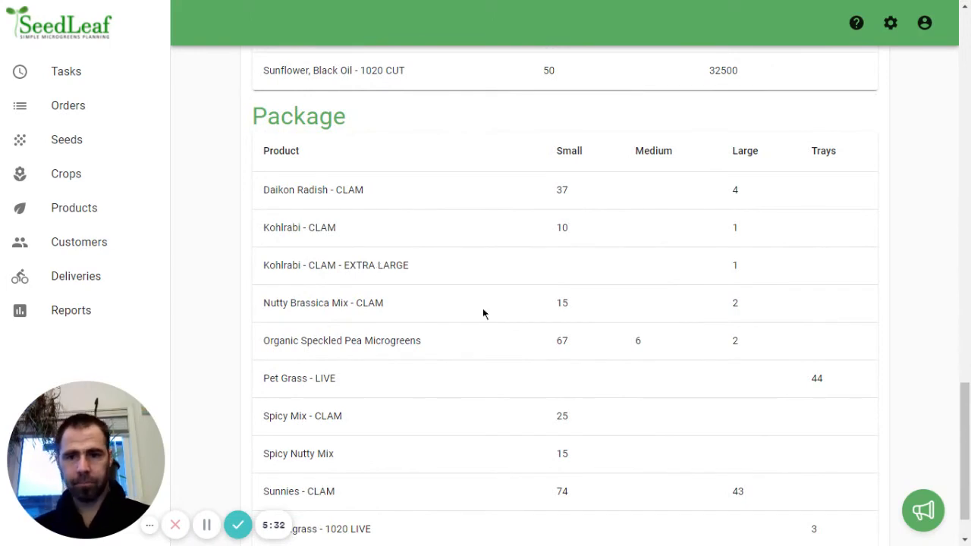
{"action": "mouse_move", "coordinate": [346, 267]}
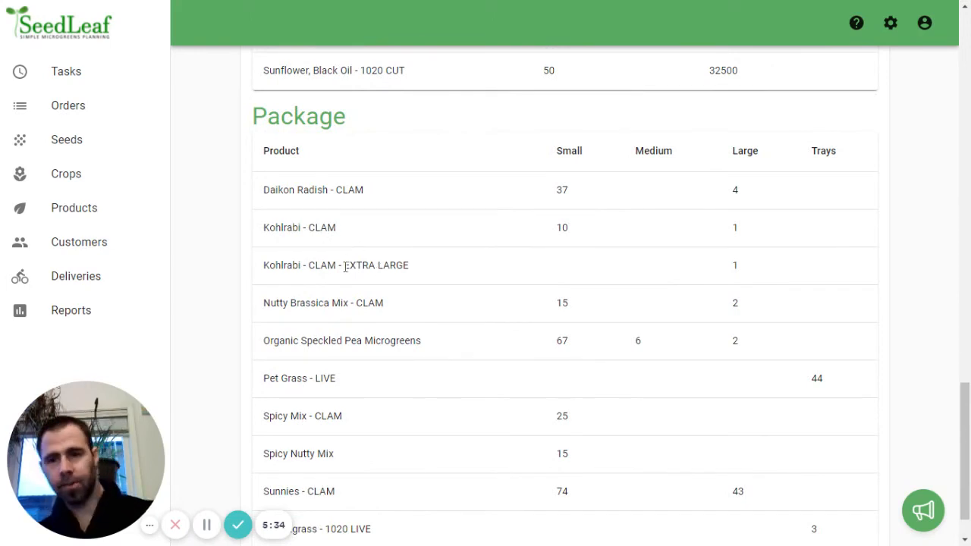
{"action": "scroll", "scroll_direction": "down", "scroll_amount": 3}
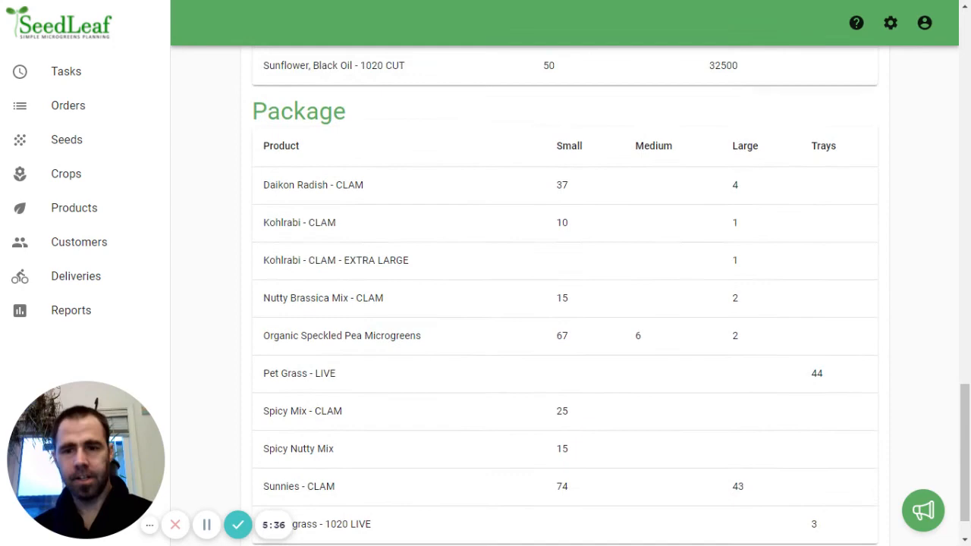
{"action": "left_click", "coordinate": [65, 72]}
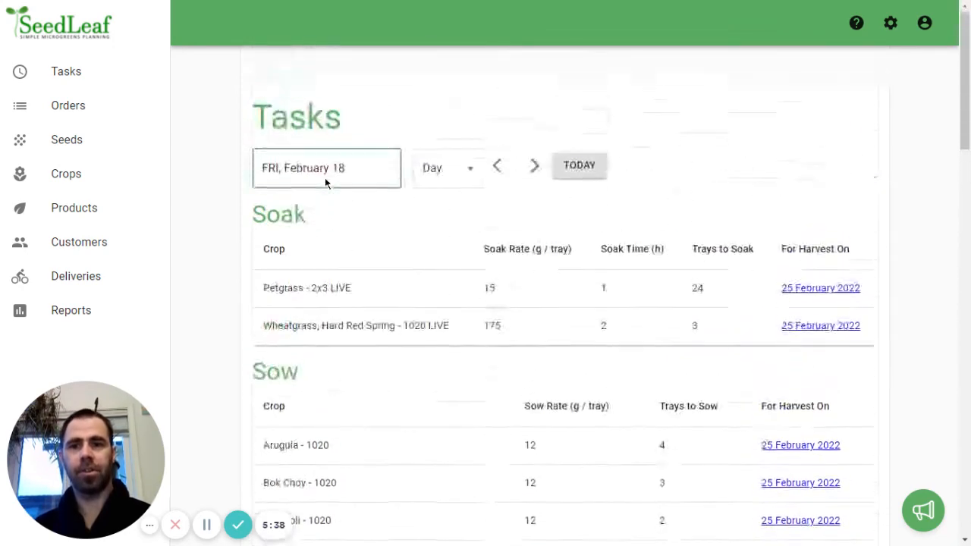
Step: Switch tasks to Tuesday, February 15 and scroll to the Package table with 10 small Kohlrabi - CLAM - CHOICES
{"action": "left_click", "coordinate": [327, 167]}
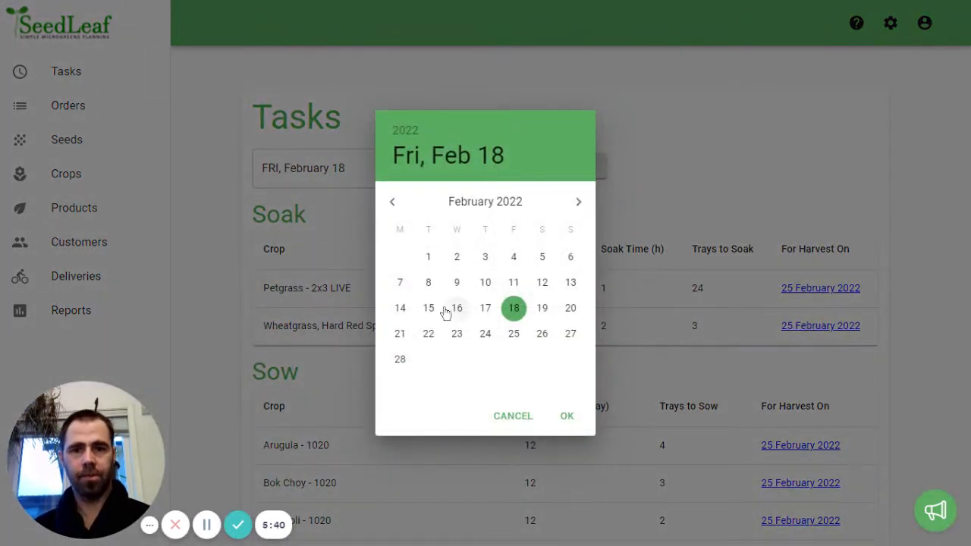
{"action": "left_click", "coordinate": [428, 307]}
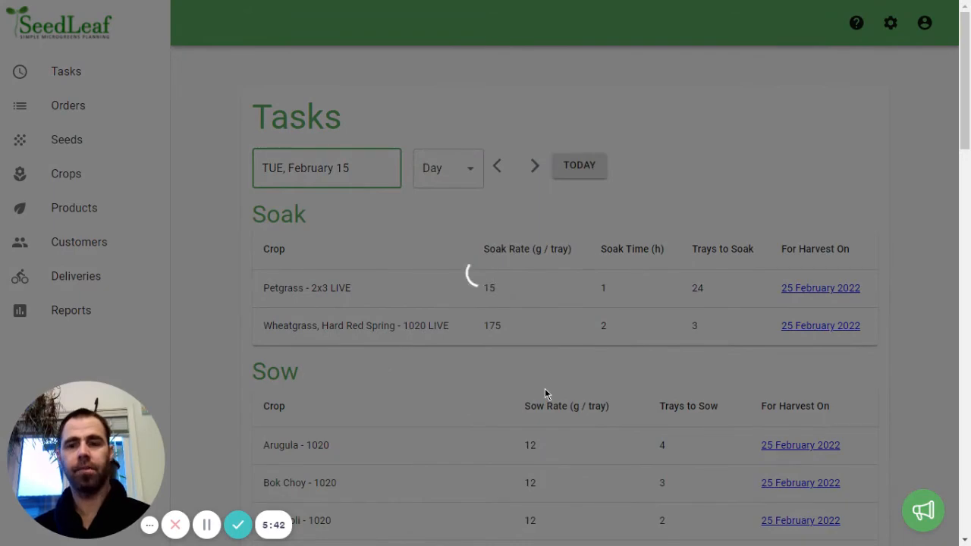
{"action": "scroll", "scroll_direction": "down", "scroll_amount": 3}
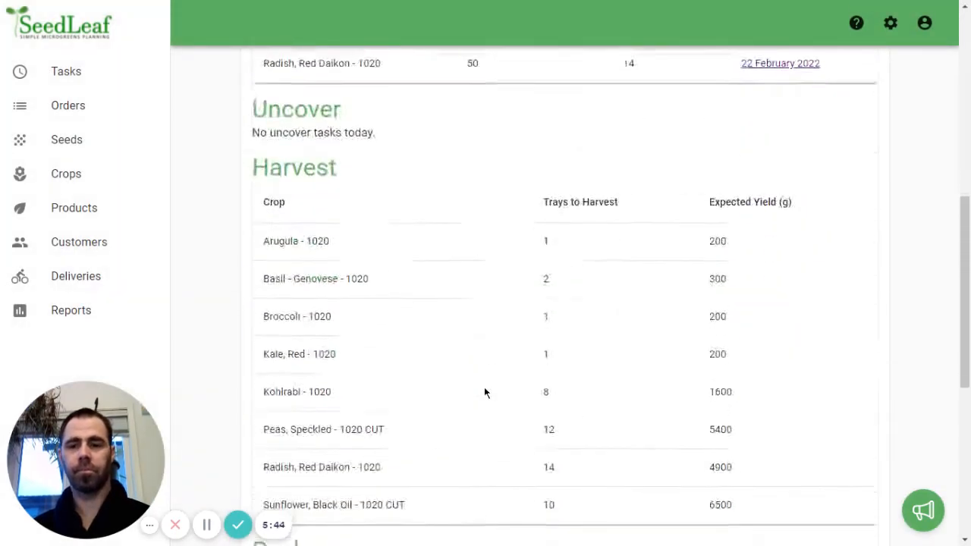
{"action": "scroll", "scroll_direction": "down", "scroll_amount": 3}
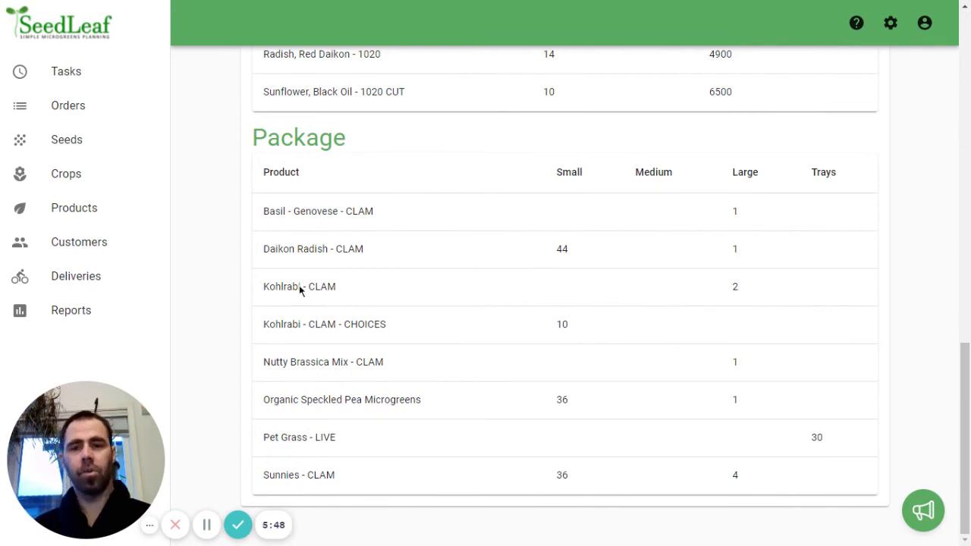
{"action": "mouse_move", "coordinate": [446, 319]}
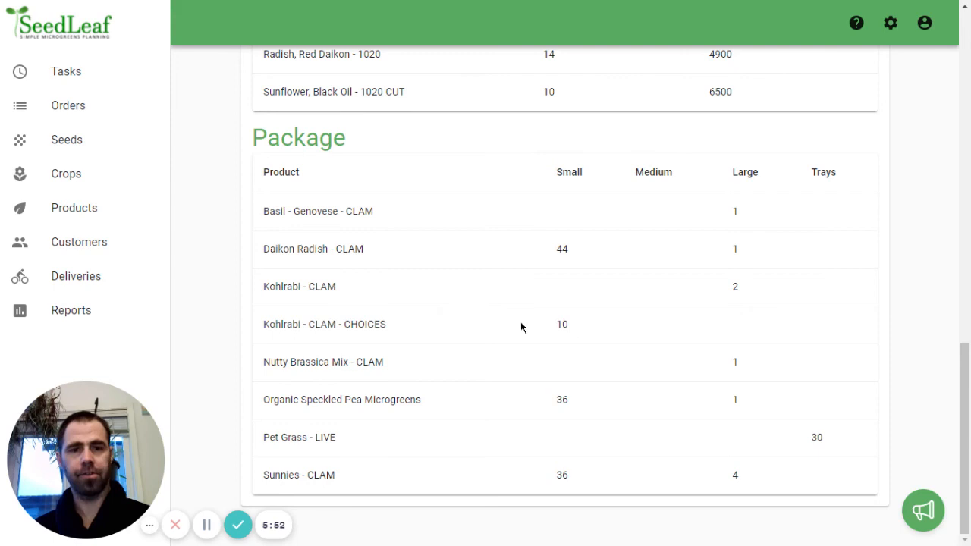
{"action": "mouse_move", "coordinate": [484, 322]}
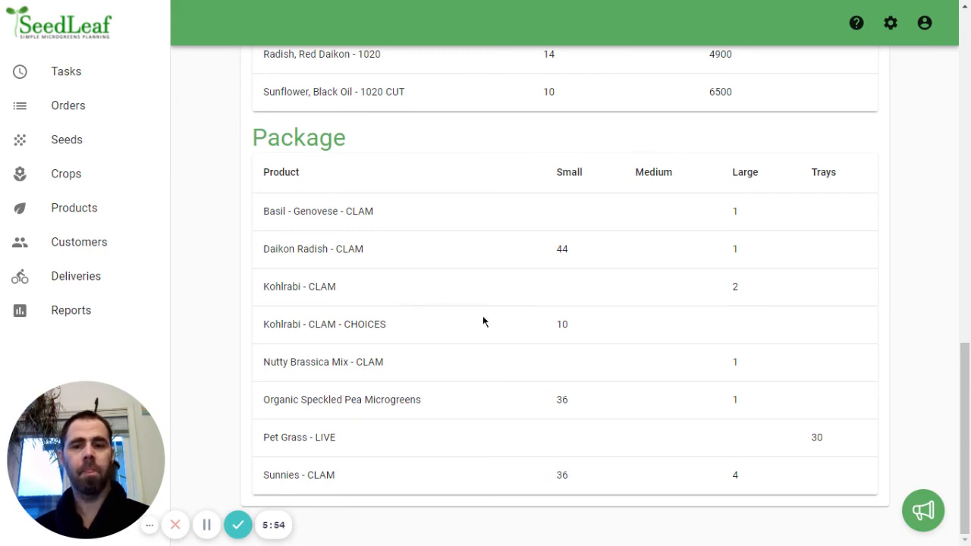
{"action": "mouse_move", "coordinate": [477, 319]}
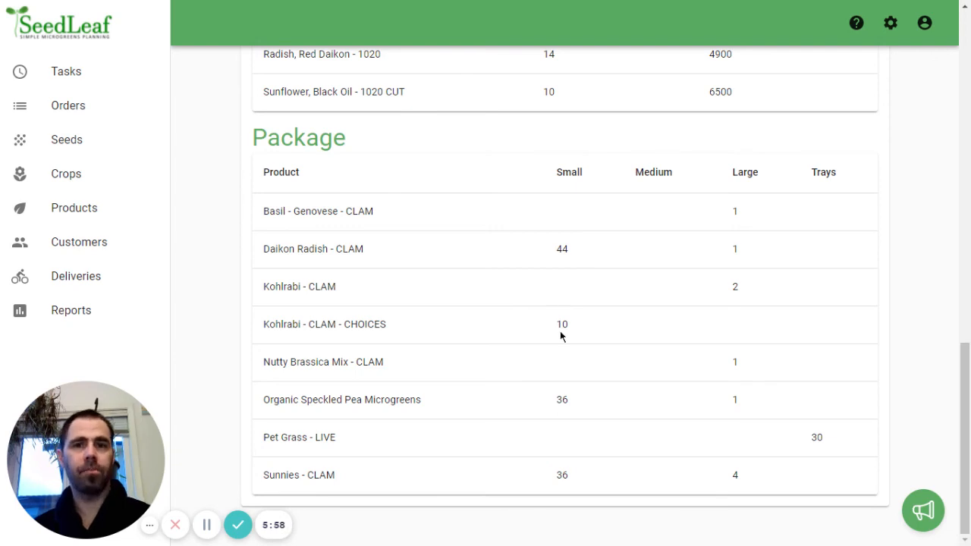
{"action": "mouse_move", "coordinate": [370, 297]}
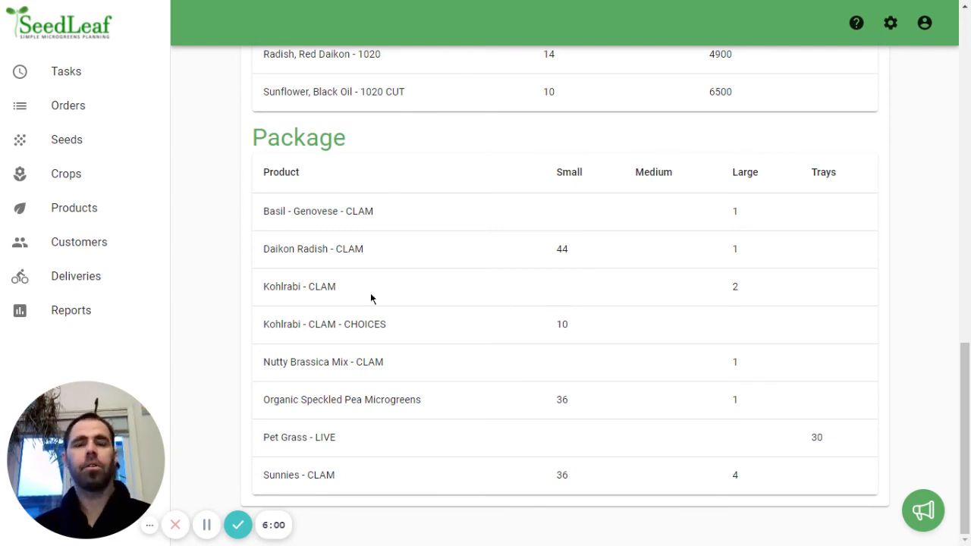